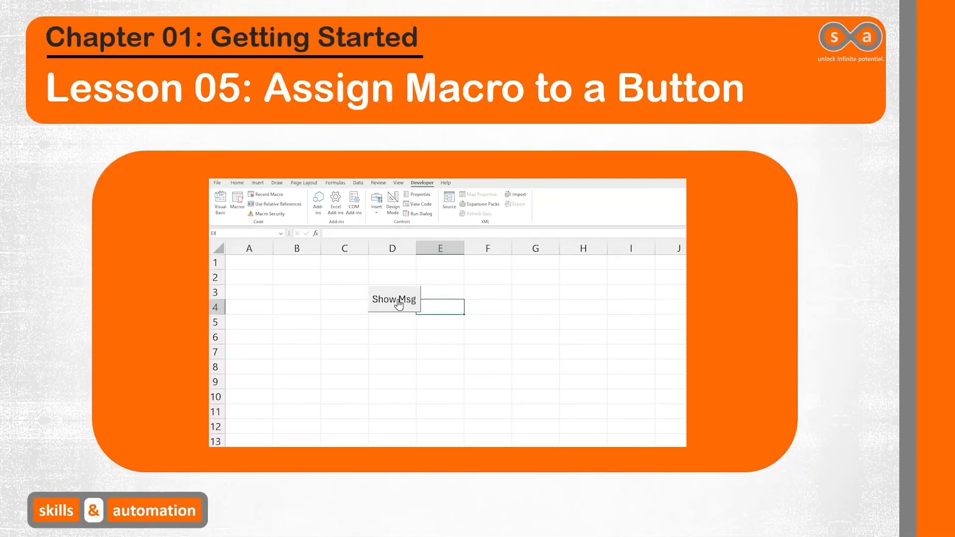
Bring up the blank Book1 workbook to begin working.
left_click(394, 299)
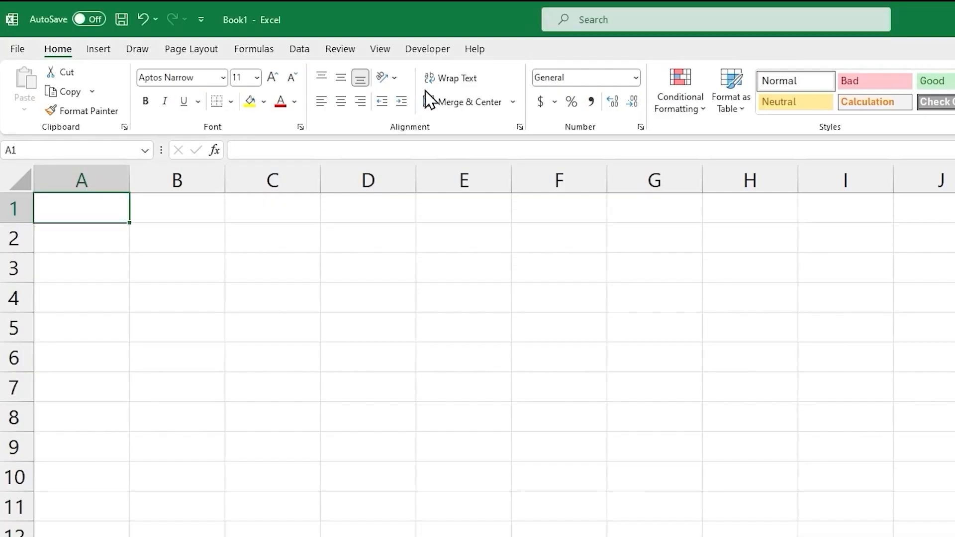
Record the AddName macro that enters the name Ashvin into cell B2, then stop recording.
left_click(427, 49)
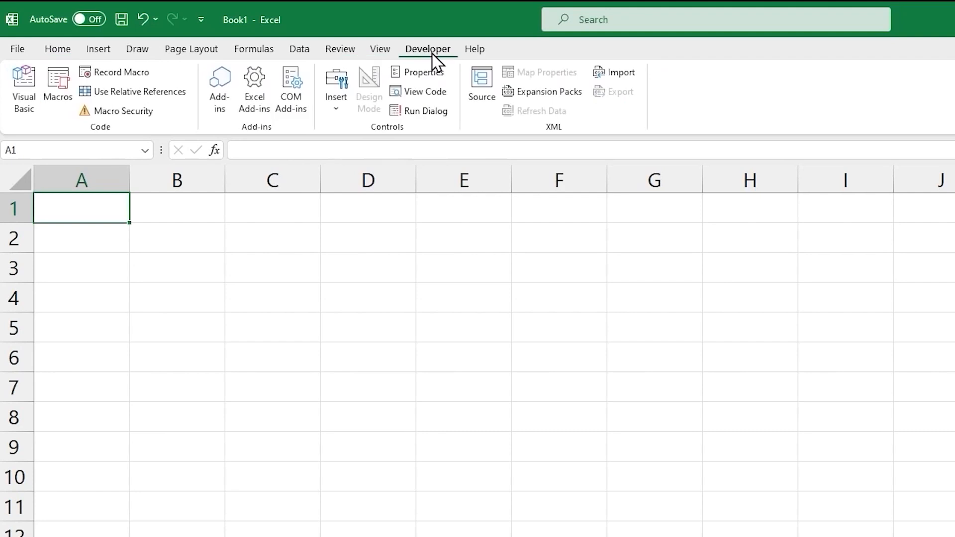
mouse_move(85, 210)
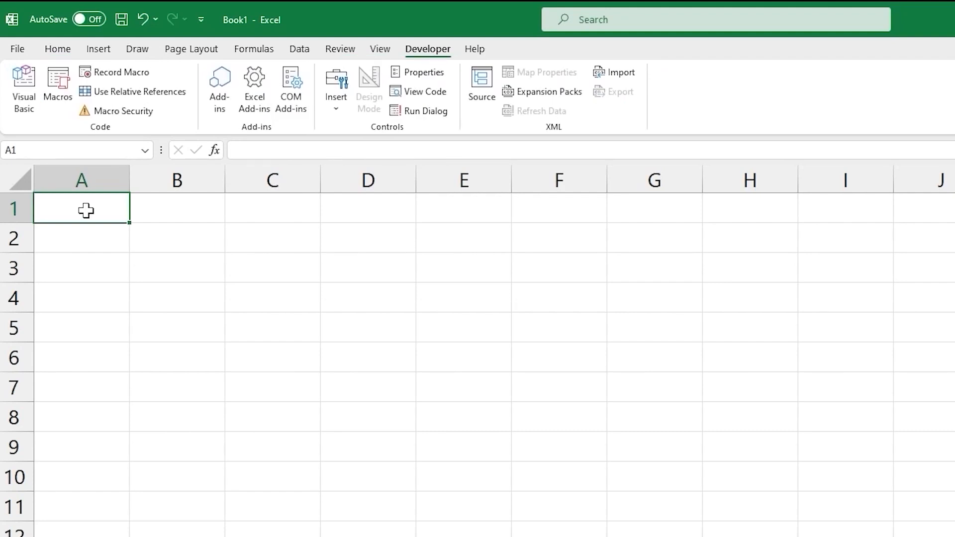
mouse_move(170, 240)
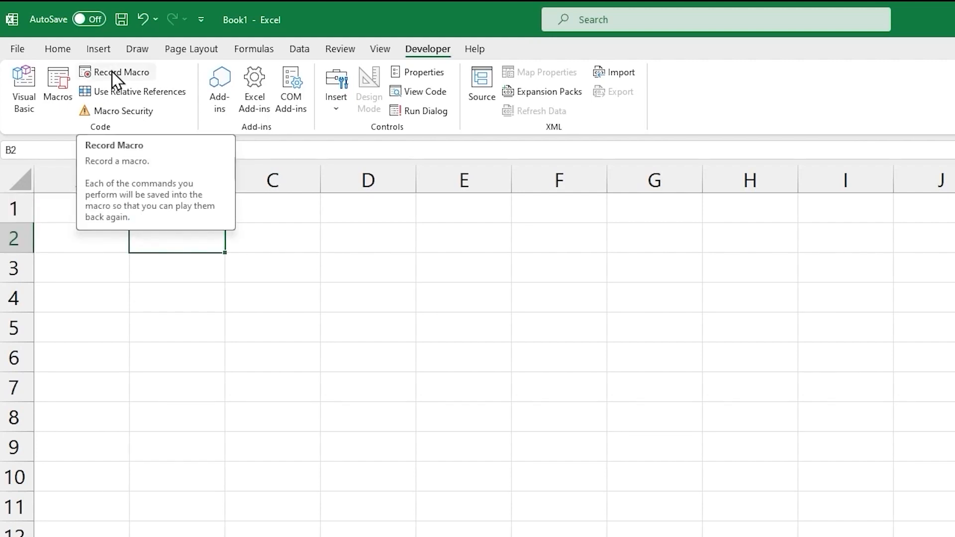
left_click(121, 71)
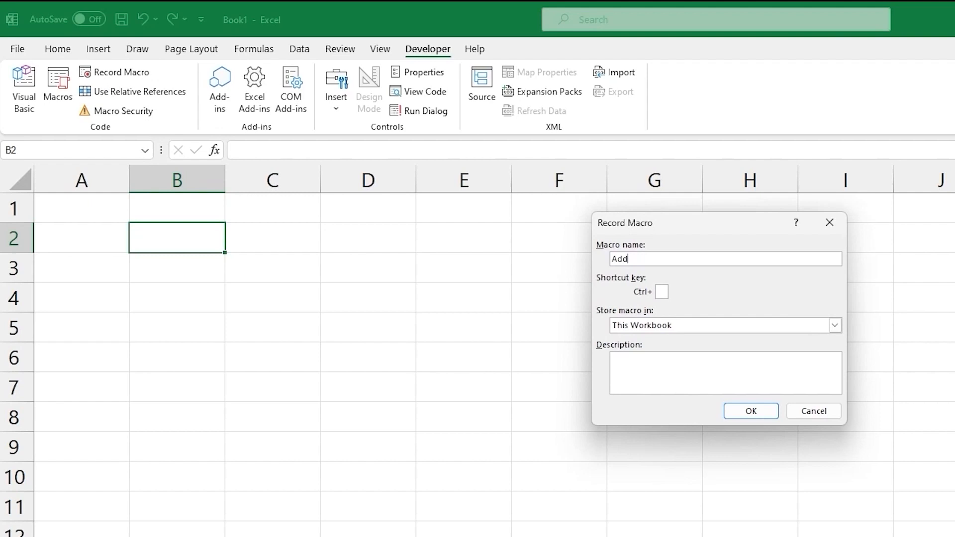
left_click(750, 411)
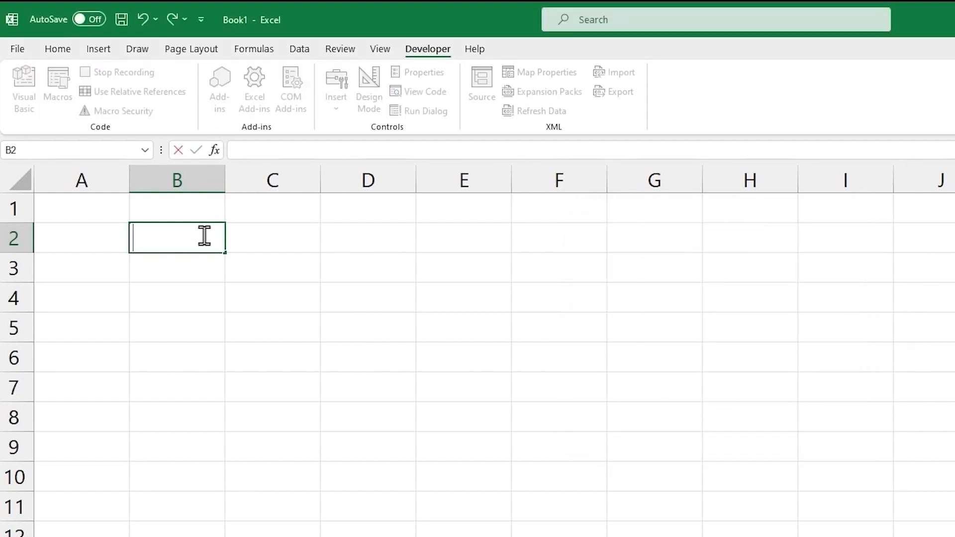
type("As")
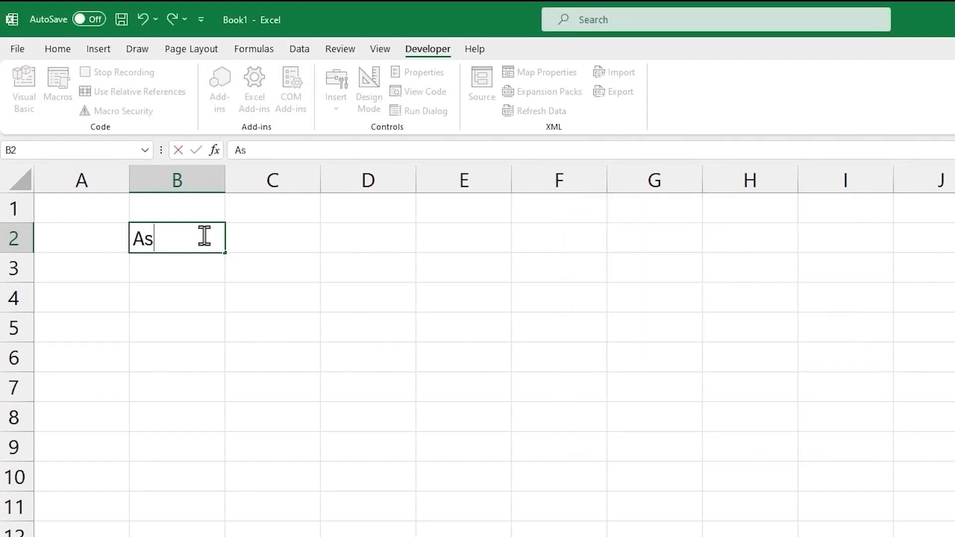
type("hvin")
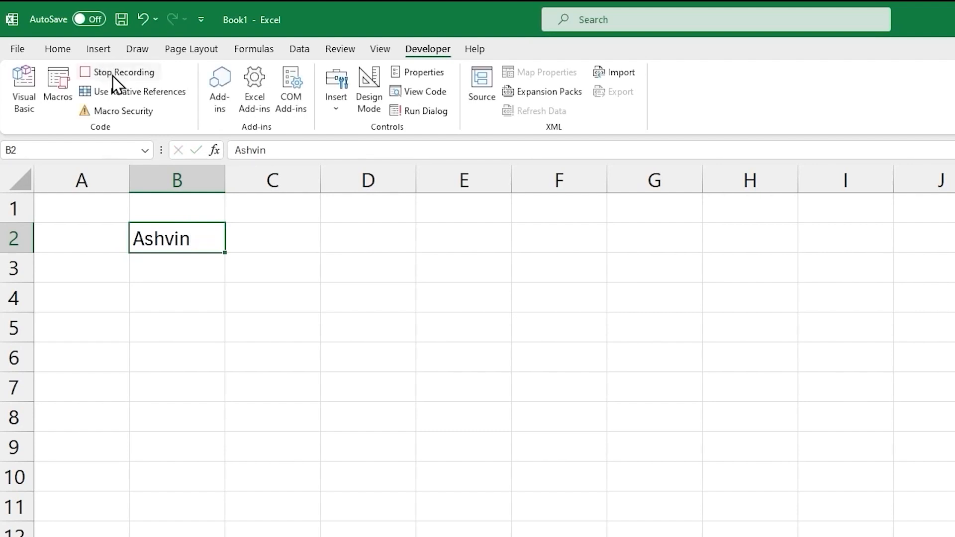
left_click(123, 71)
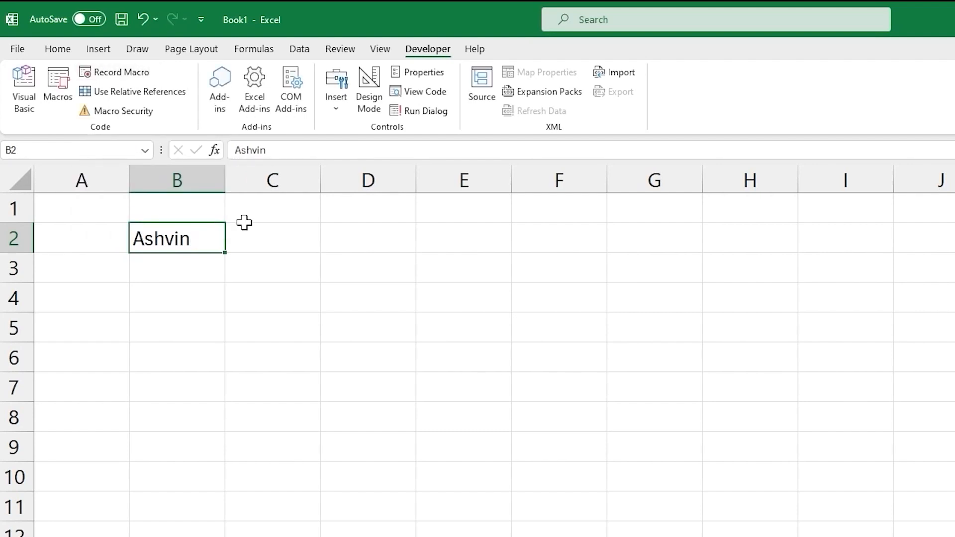
mouse_move(364, 255)
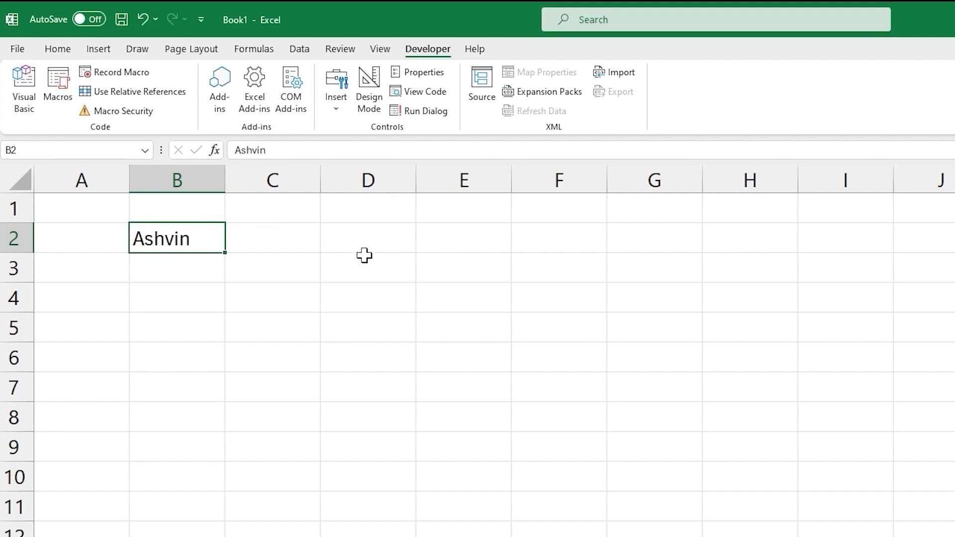
mouse_move(359, 267)
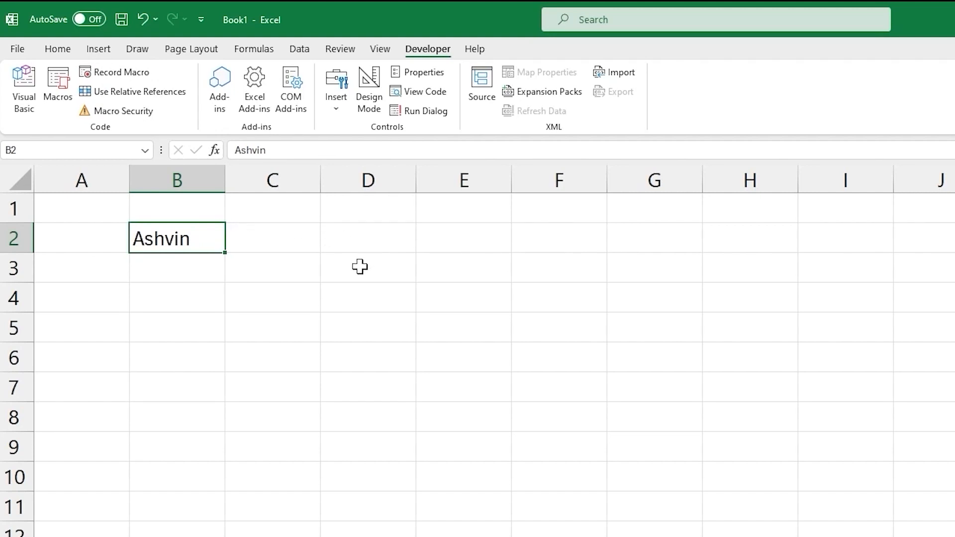
Run the AddName macro with D3 selected so the name appears there.
left_click(367, 268)
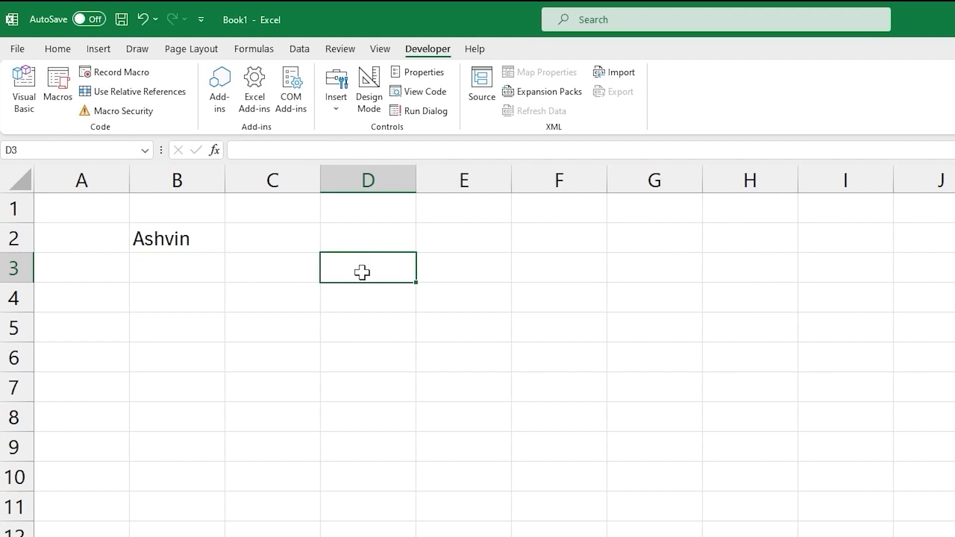
left_click(57, 85)
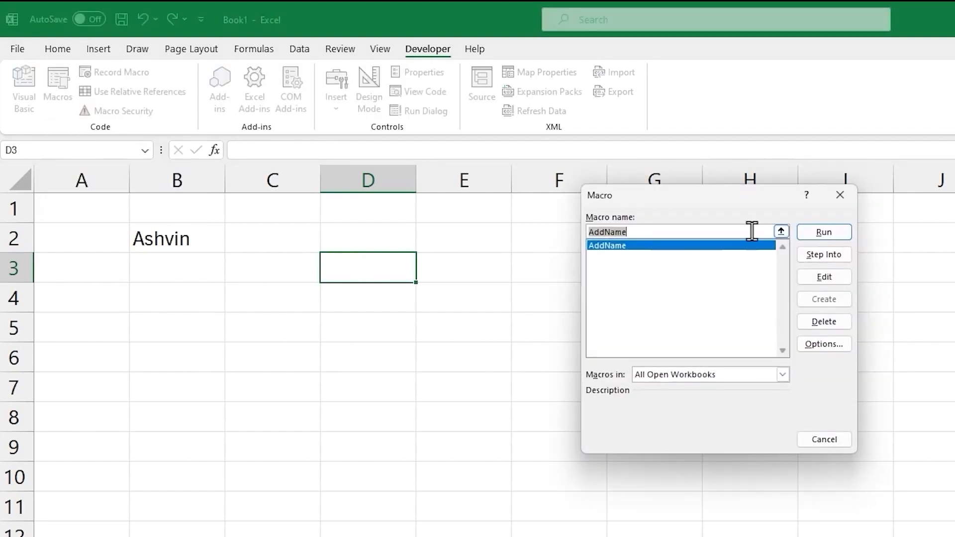
left_click(823, 232)
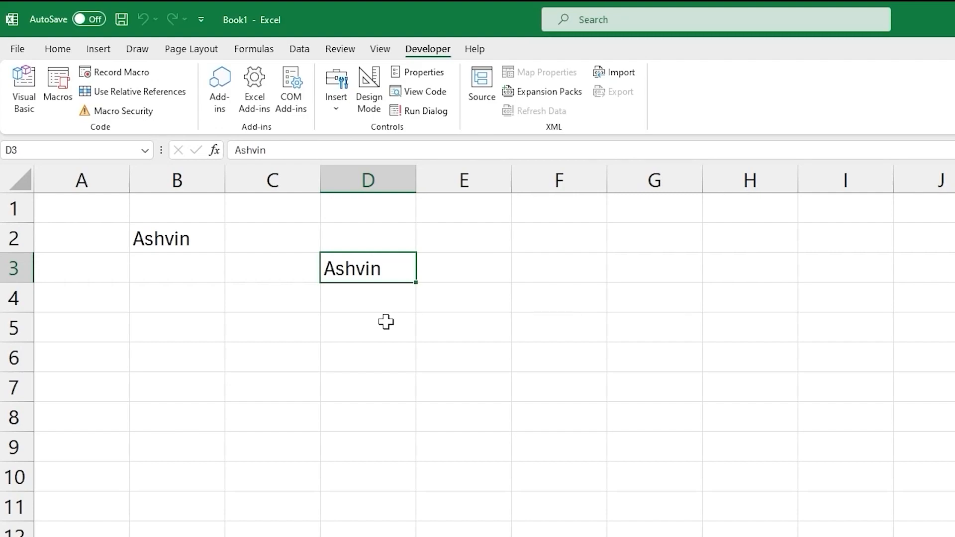
mouse_move(397, 145)
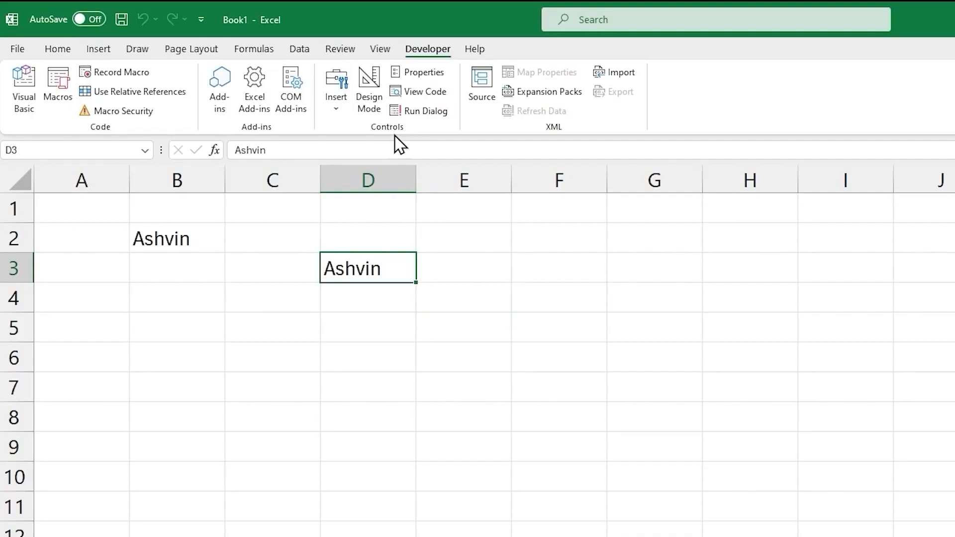
mouse_move(379, 139)
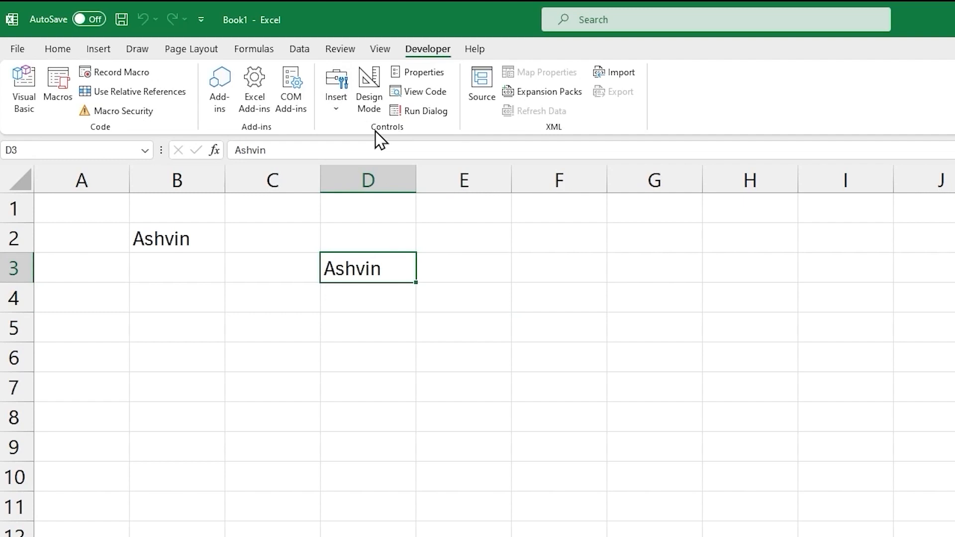
mouse_move(335, 94)
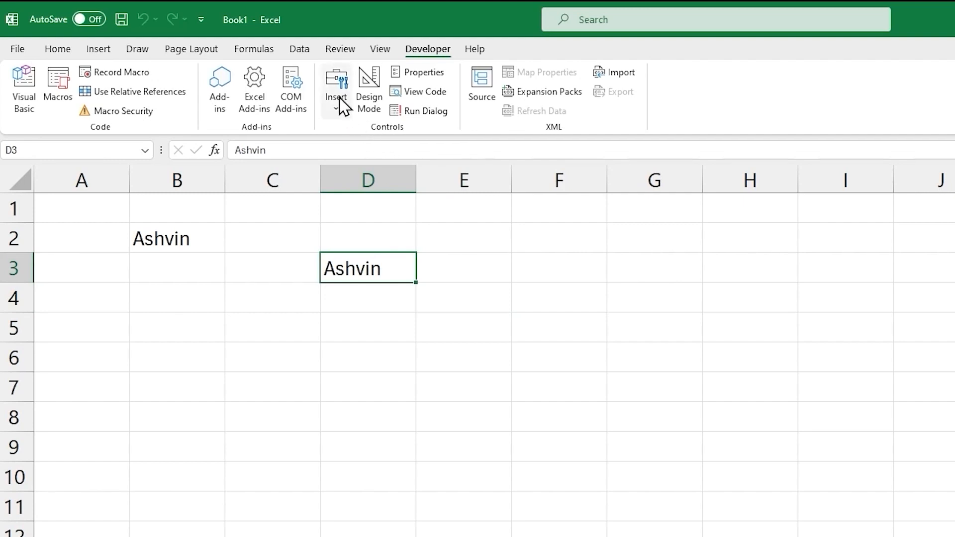
Show the gallery of Form and ActiveX controls for inserting a button.
left_click(336, 92)
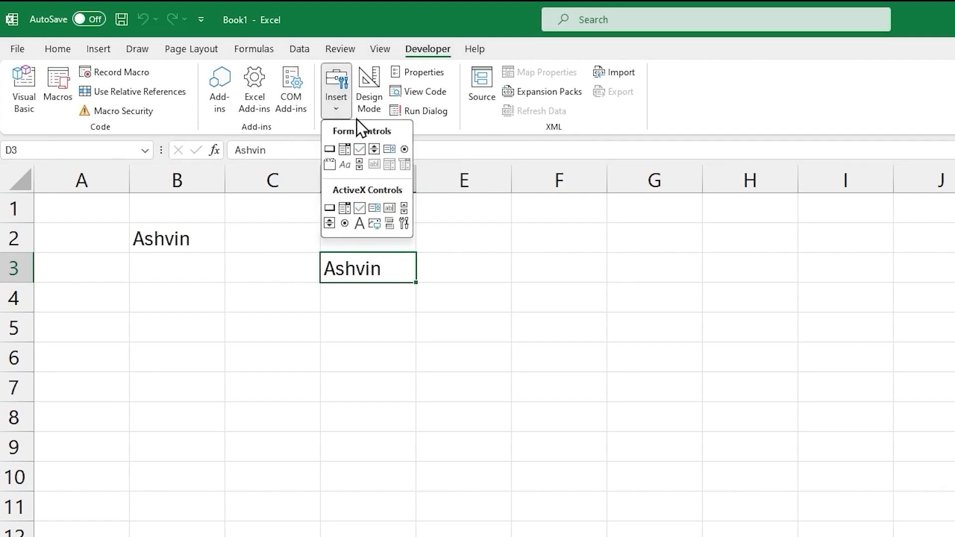
mouse_move(381, 146)
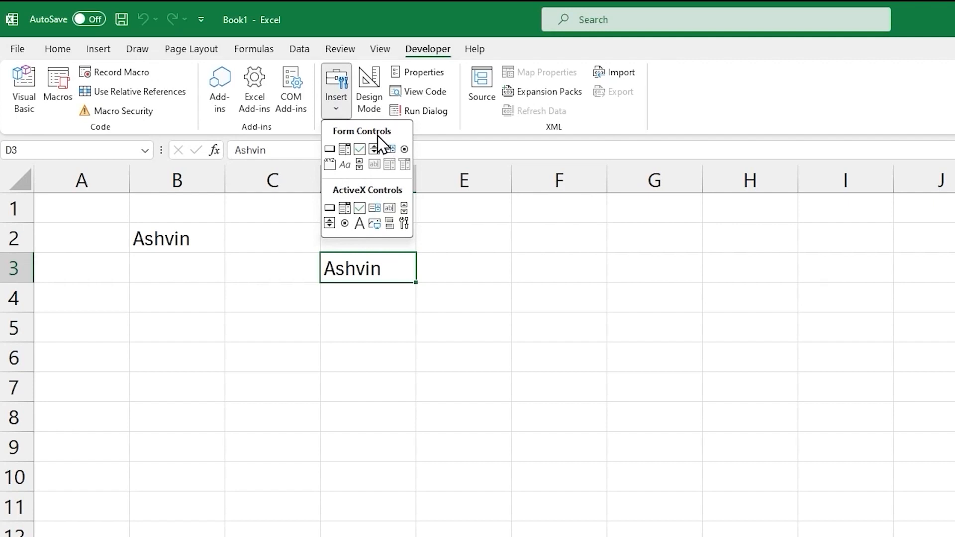
mouse_move(390, 201)
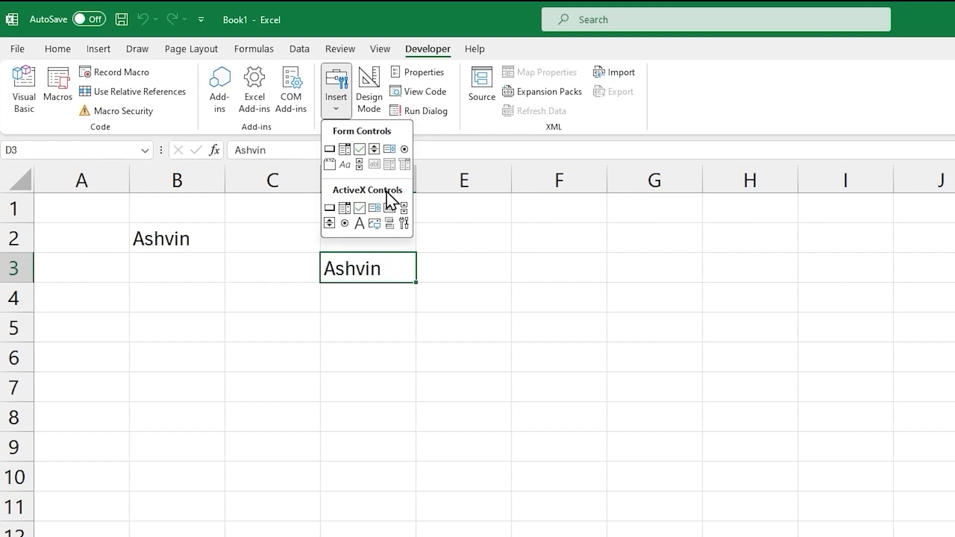
mouse_move(387, 137)
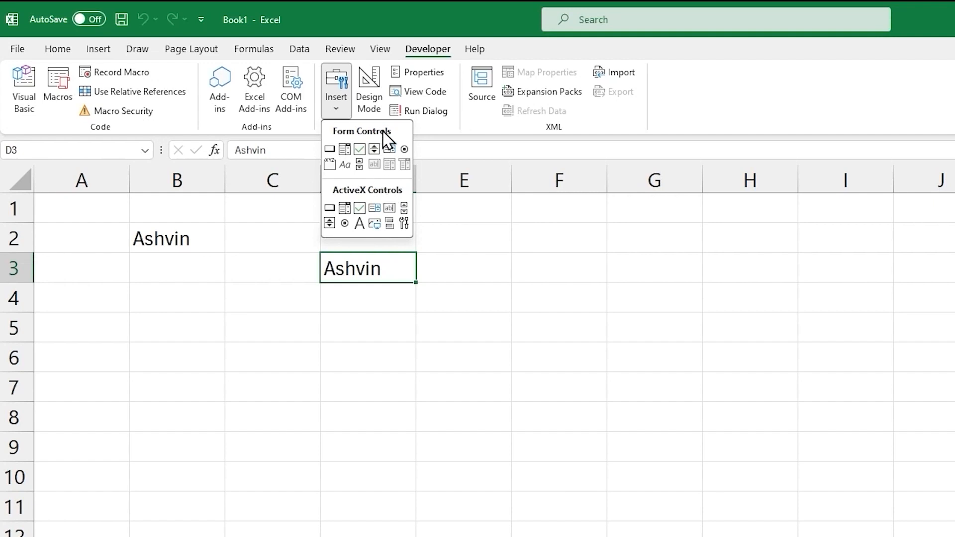
mouse_move(329, 149)
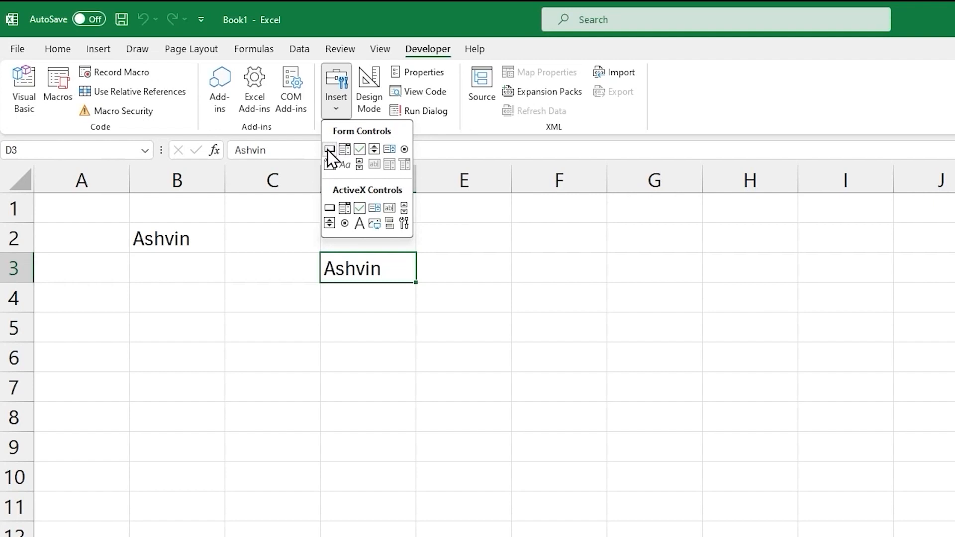
mouse_move(329, 149)
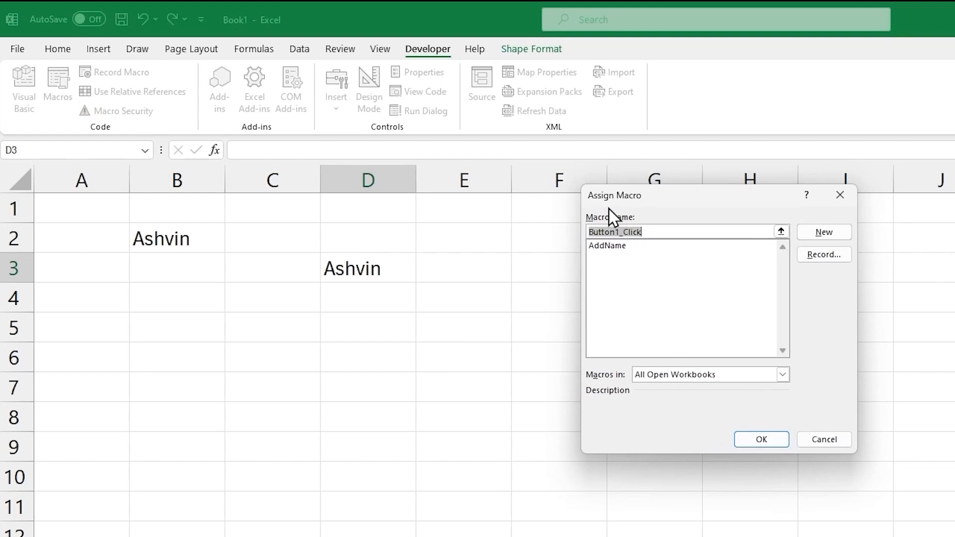
Pick AddName in the macro assignment but cancel, leaving Button 1 on the sheet.
left_click(605, 245)
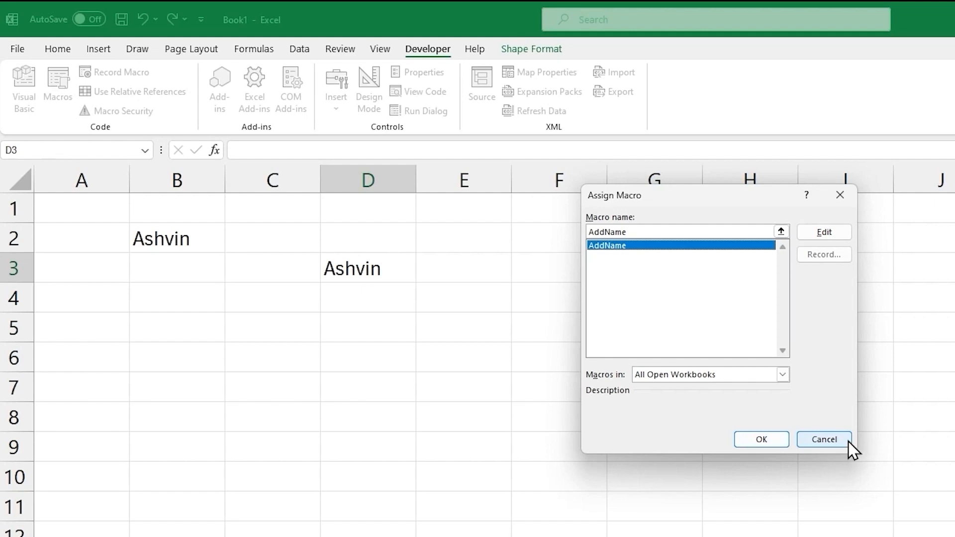
left_click(823, 439)
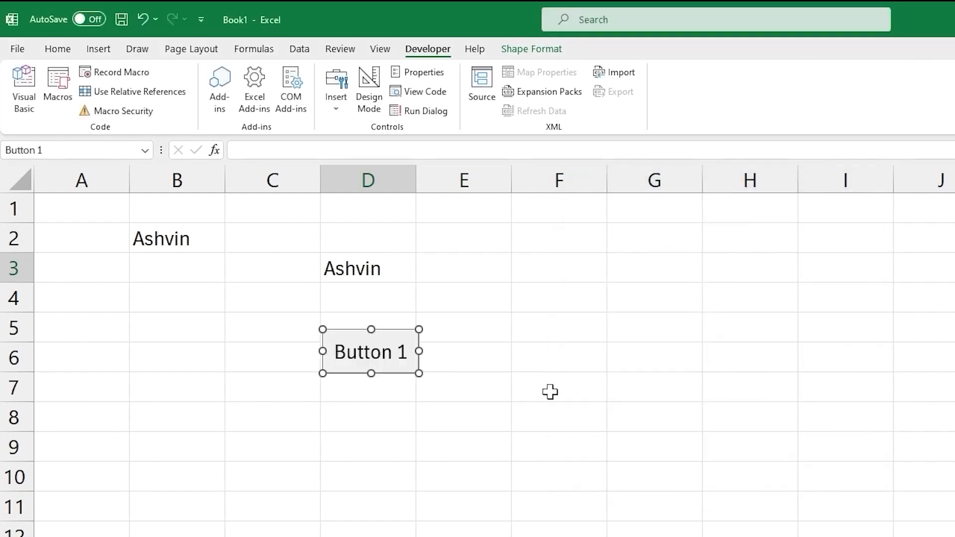
Assign the AddName macro to Button 1 via its right-click Assign Macro option.
left_click(463, 297)
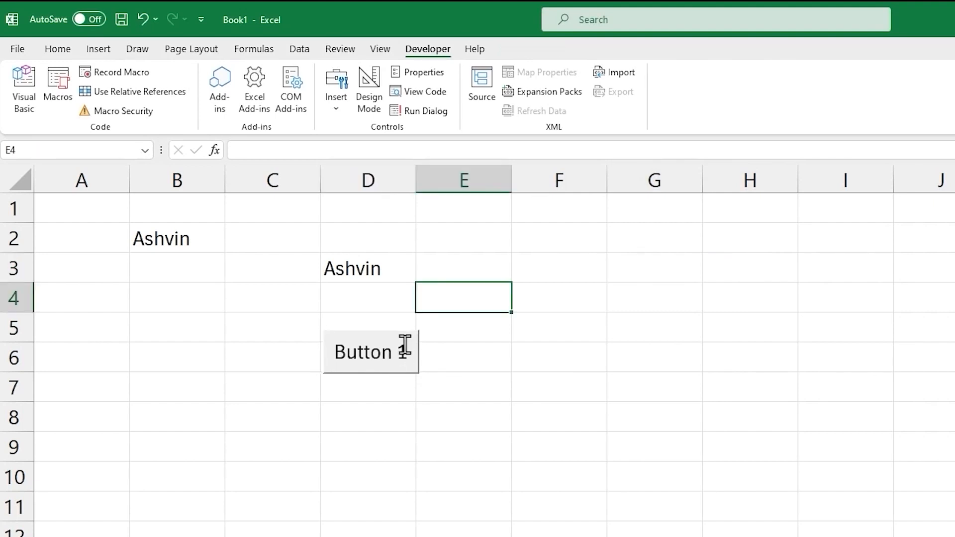
right_click(369, 351)
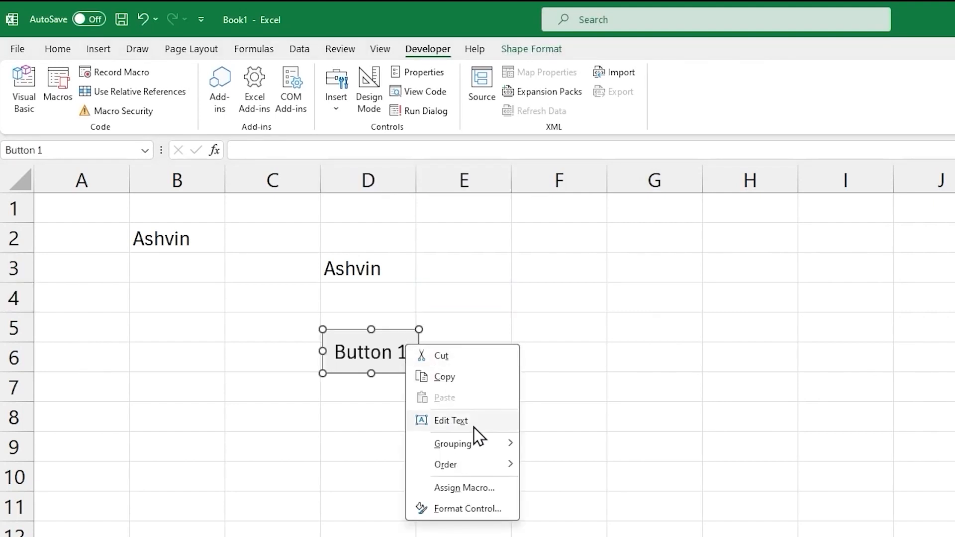
left_click(464, 487)
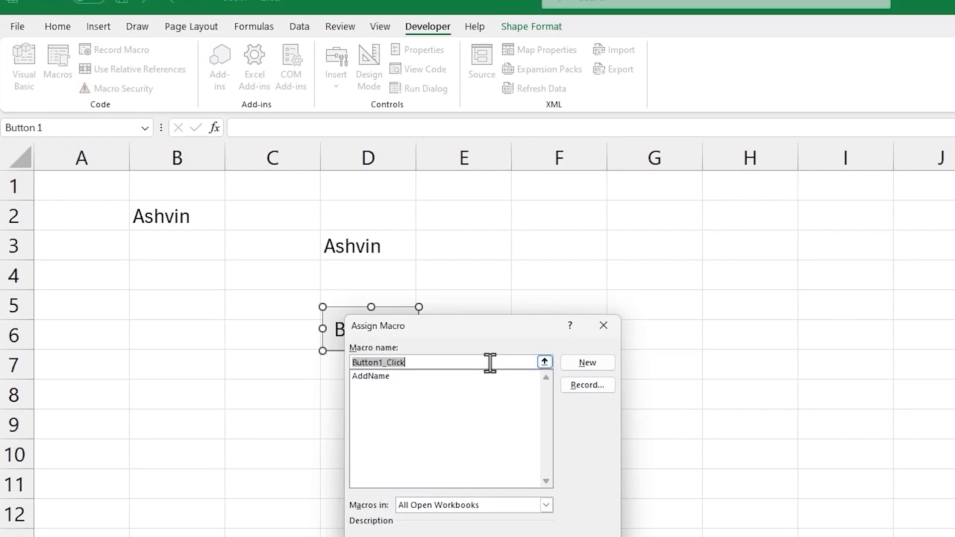
scroll("down", 3)
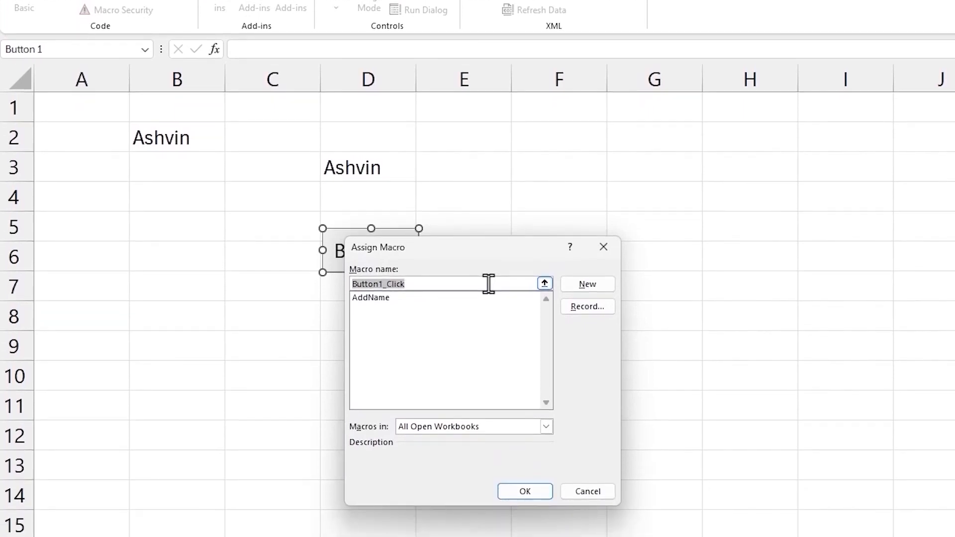
left_click(370, 298)
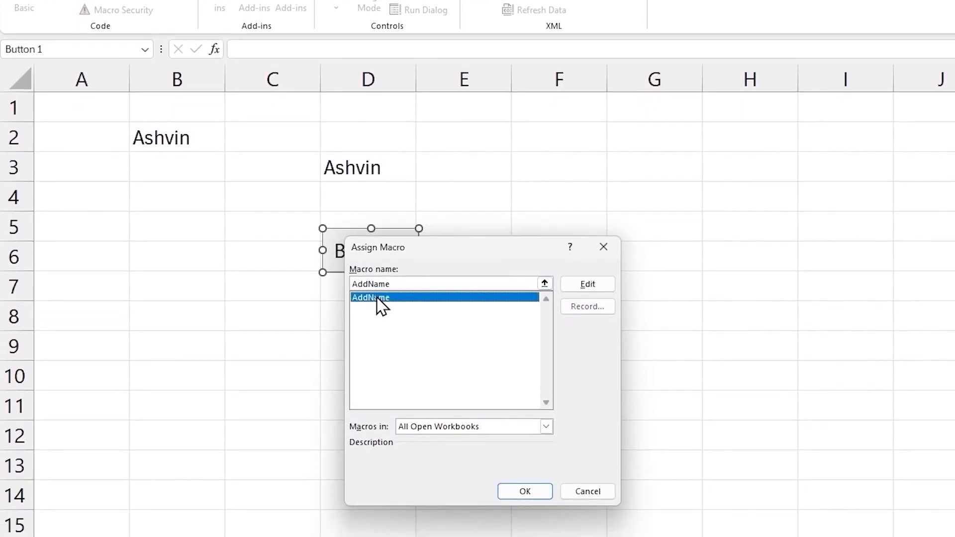
left_click(524, 492)
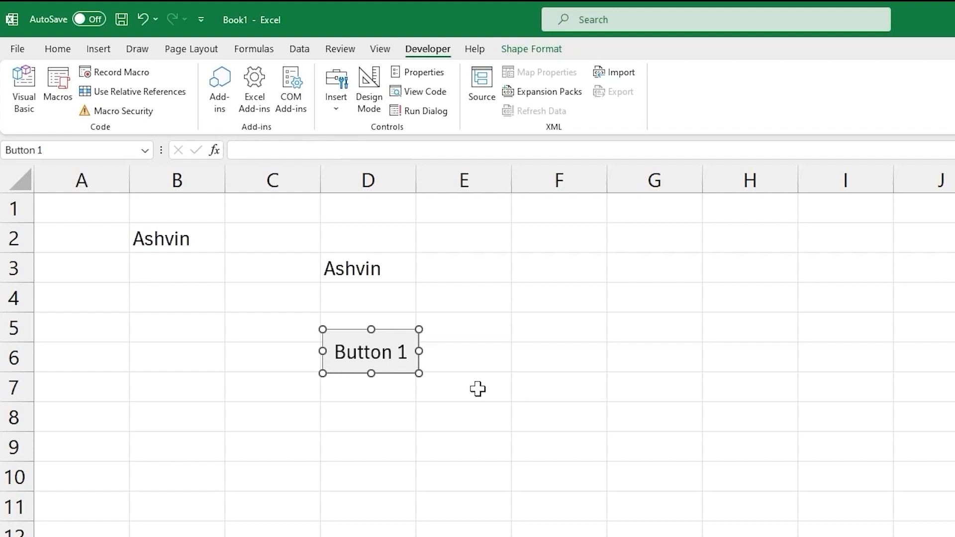
mouse_move(379, 351)
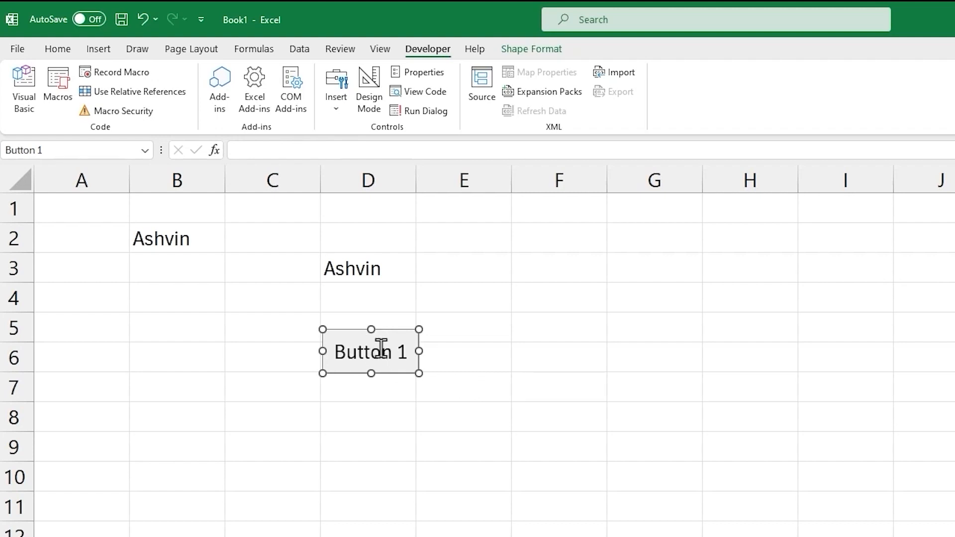
Relabel the button's text to Add Name.
right_click(370, 351)
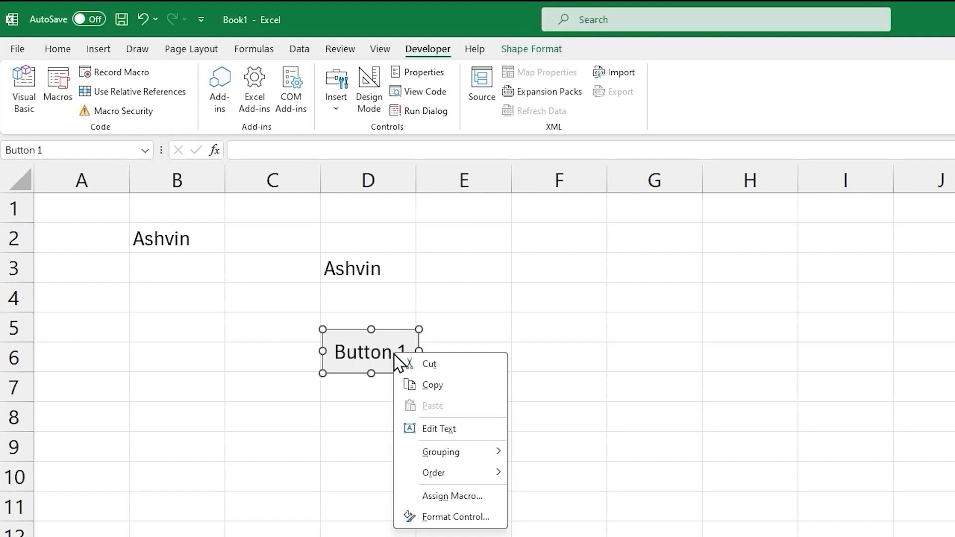
left_click(438, 428)
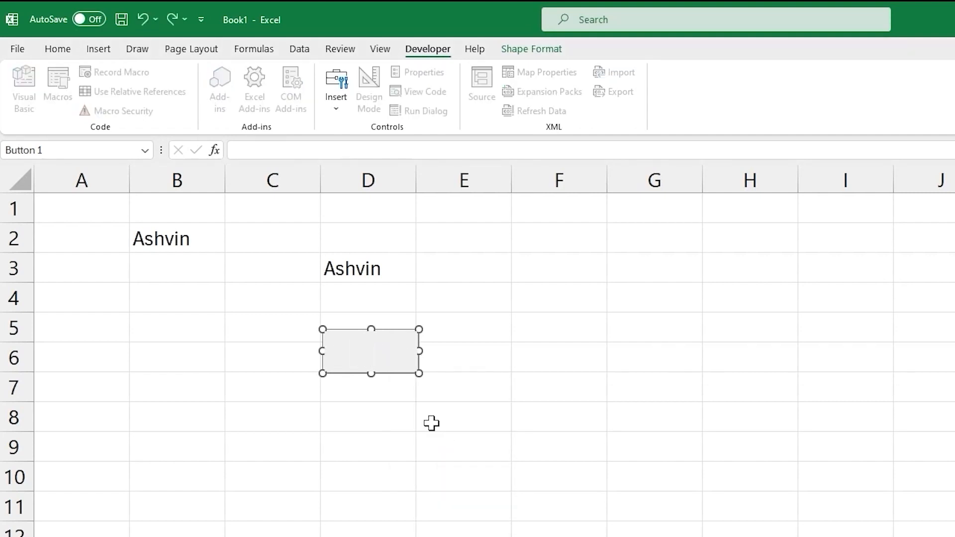
type("Add")
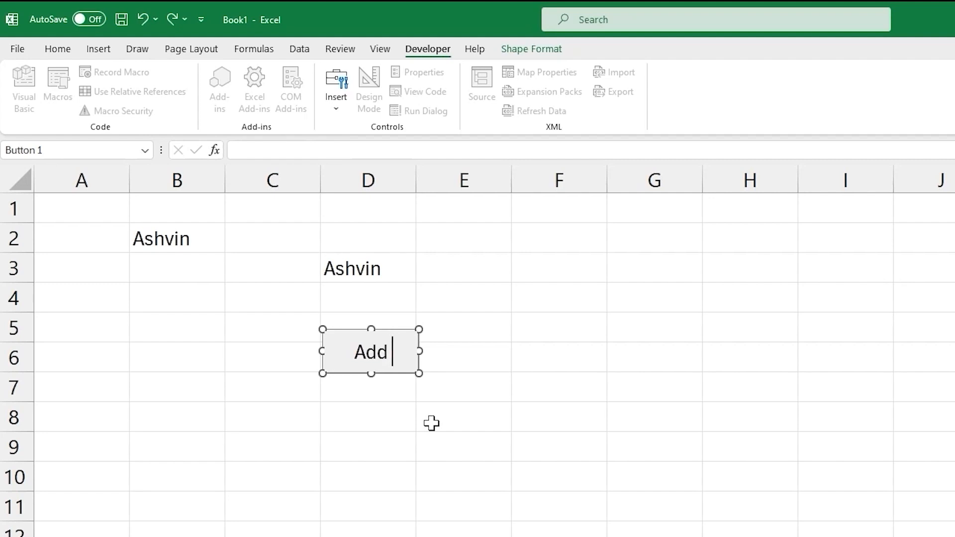
left_click(463, 327)
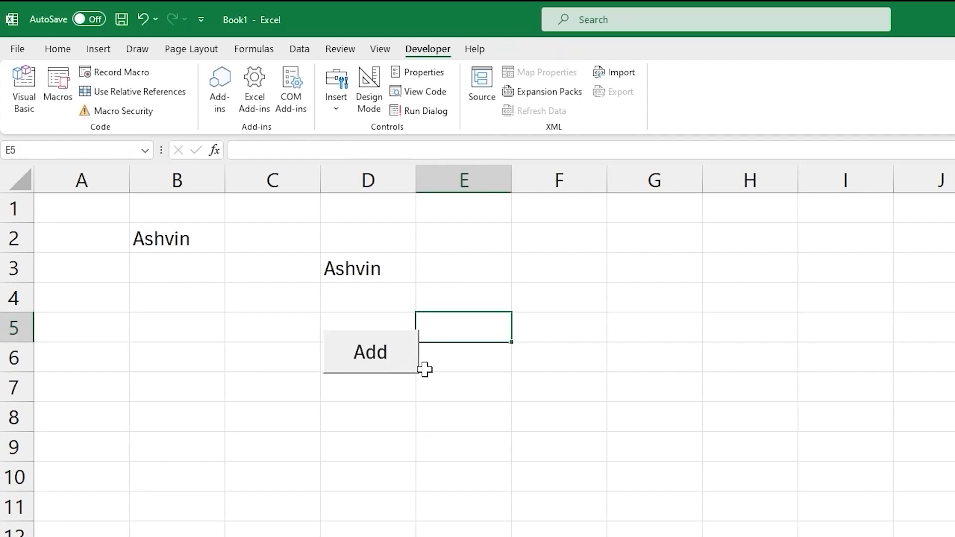
mouse_move(415, 377)
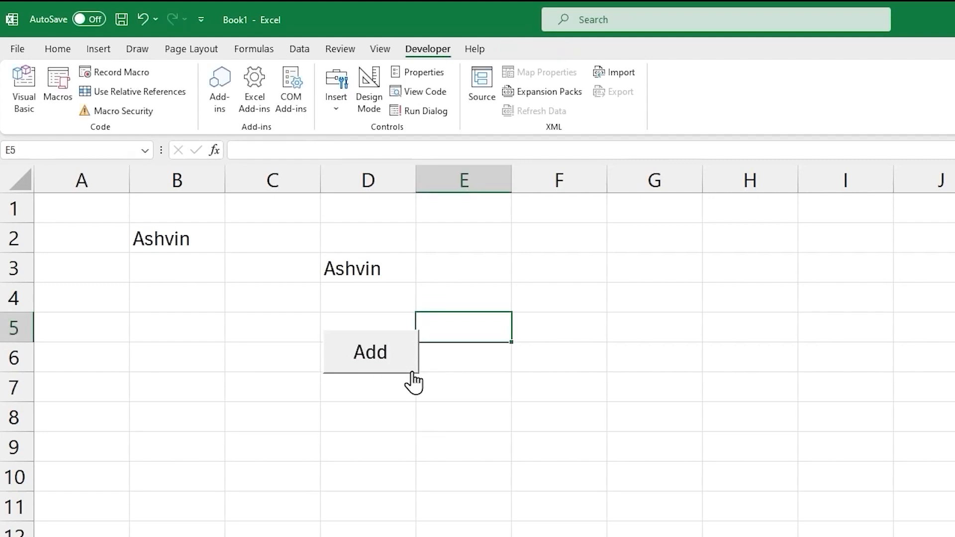
mouse_move(384, 353)
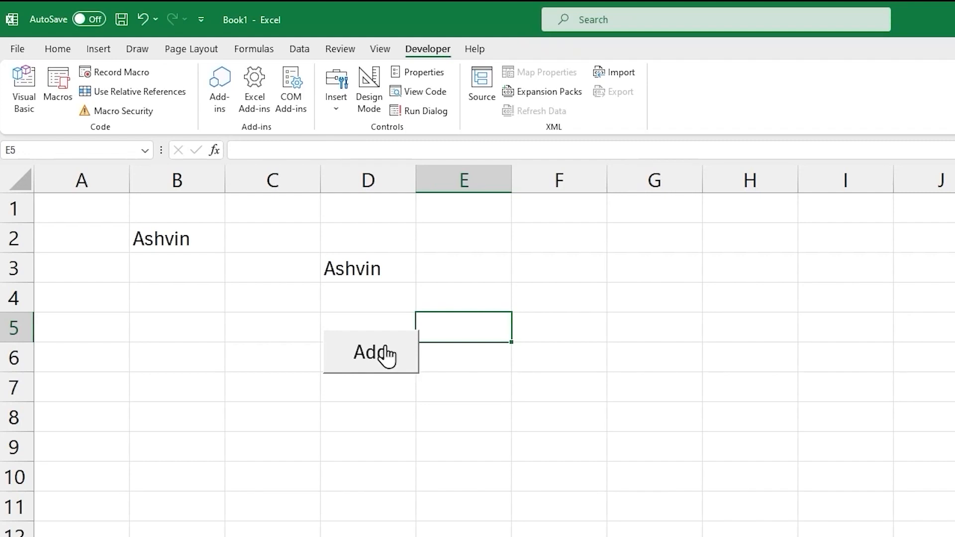
Enlarge the button and move it right over columns E–F.
right_click(370, 352)
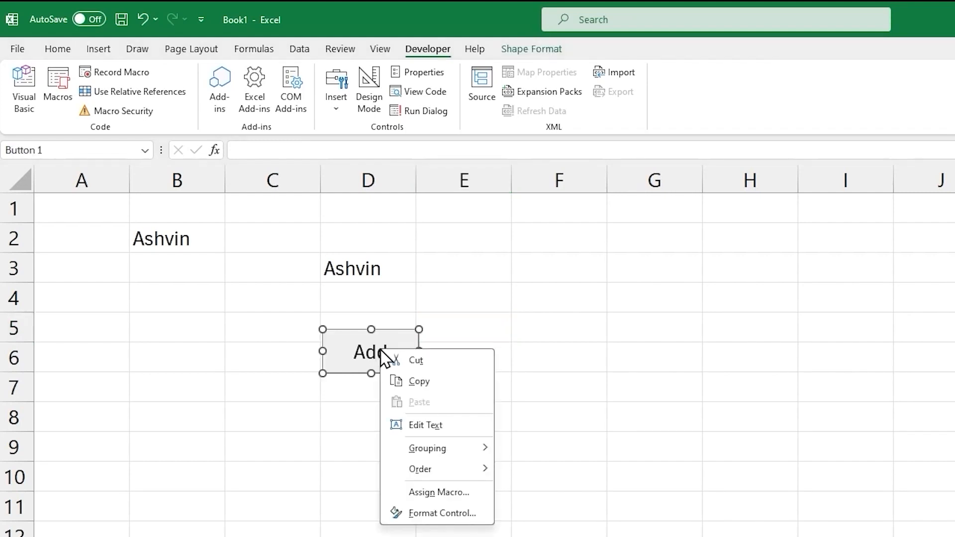
mouse_move(519, 347)
type(" Name")
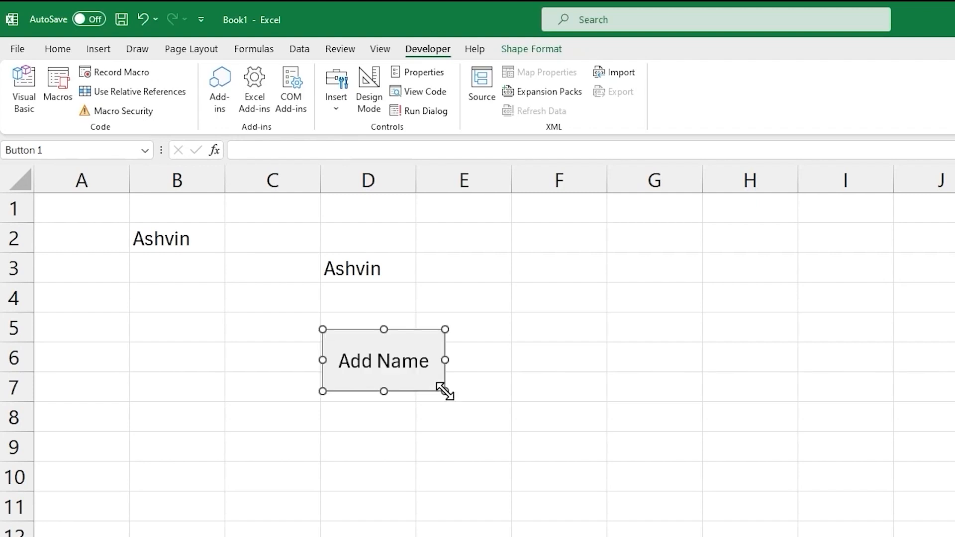
mouse_move(451, 367)
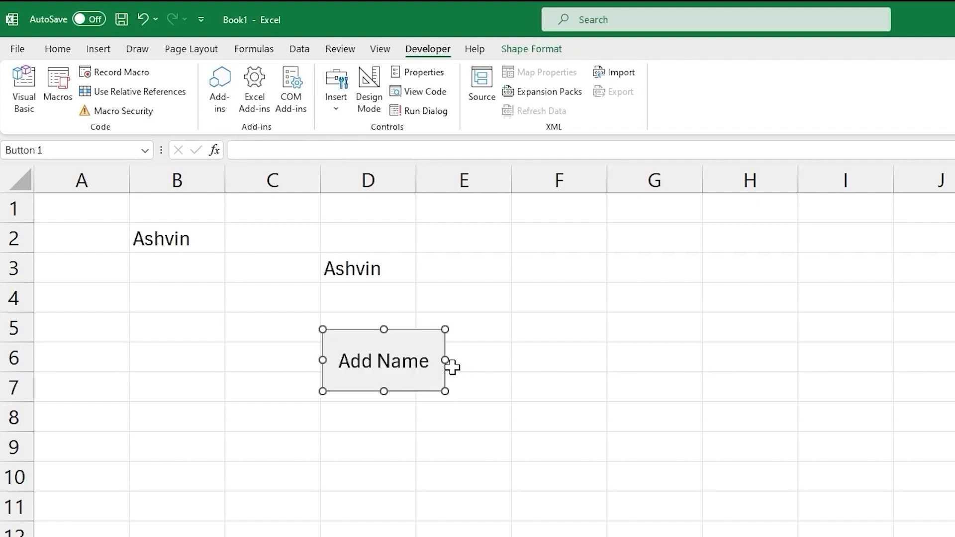
right_click(383, 360)
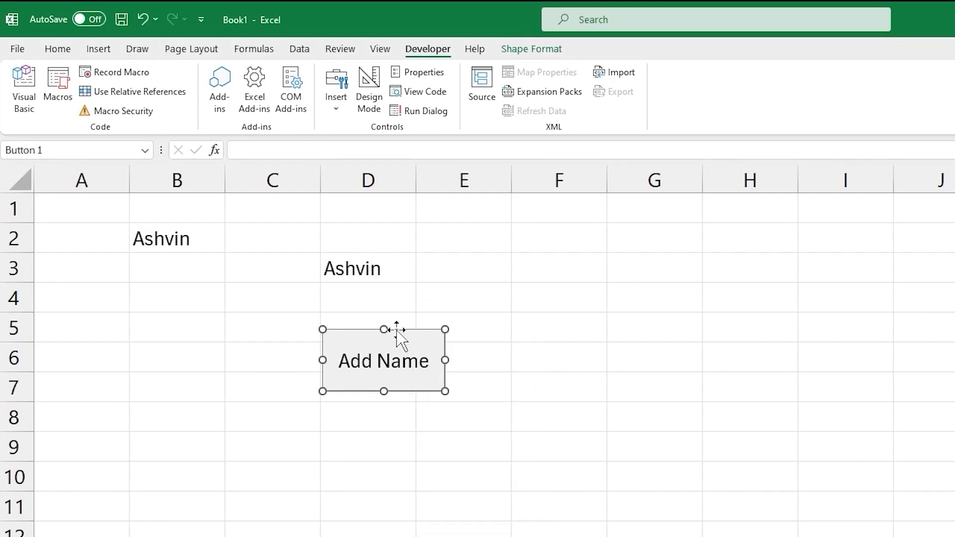
mouse_move(400, 339)
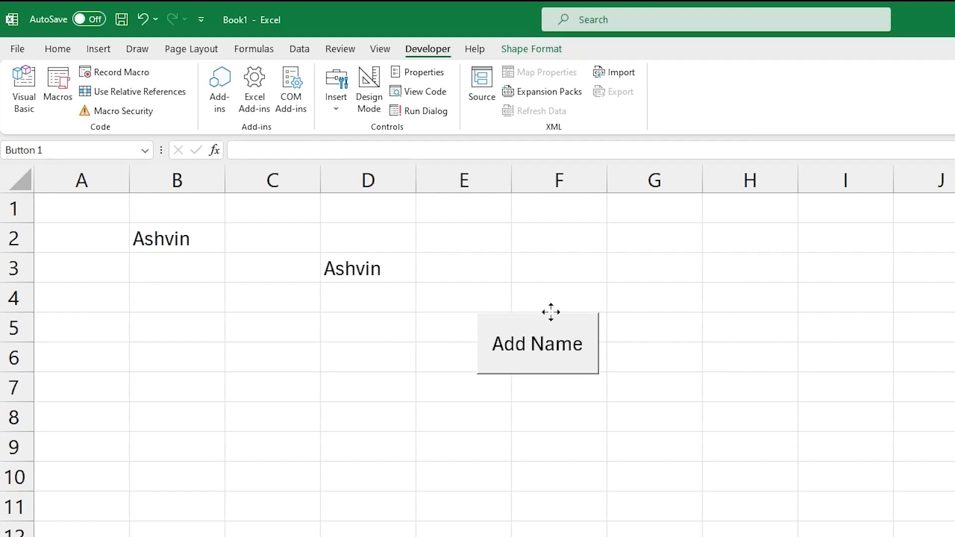
left_click(537, 342)
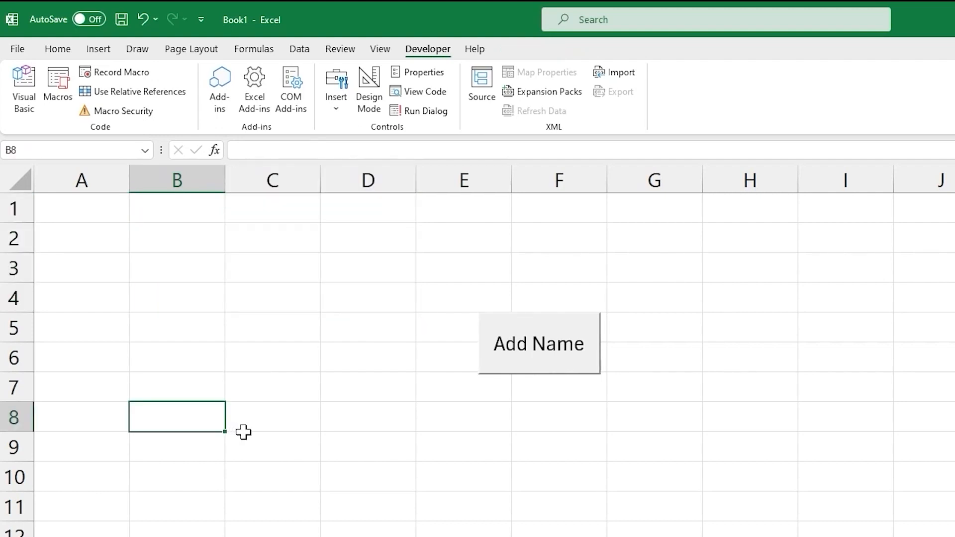
mouse_move(484, 356)
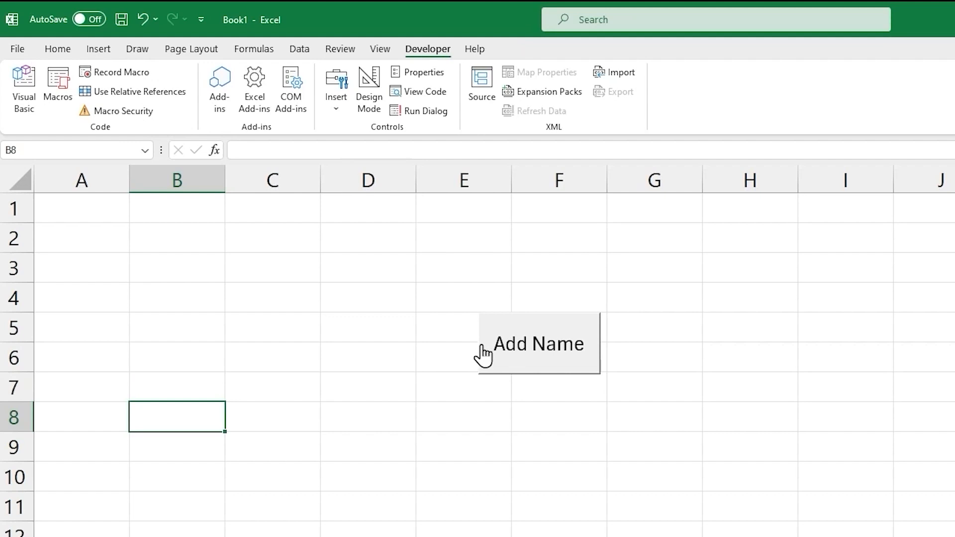
mouse_move(559, 377)
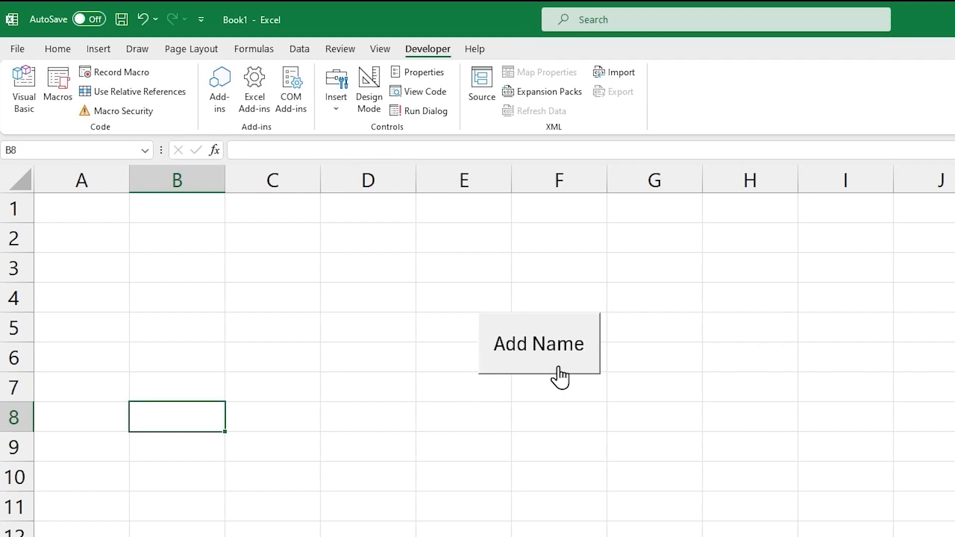
mouse_move(548, 307)
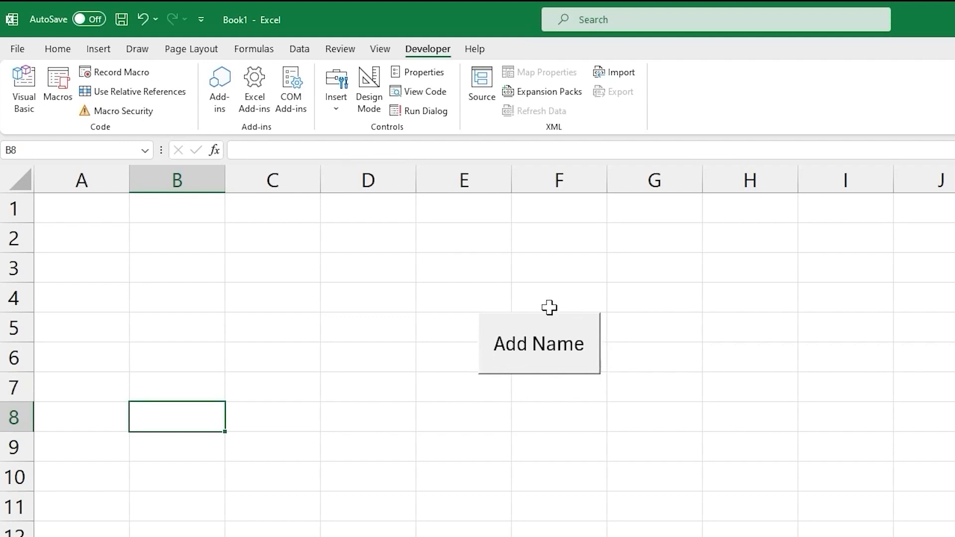
mouse_move(550, 352)
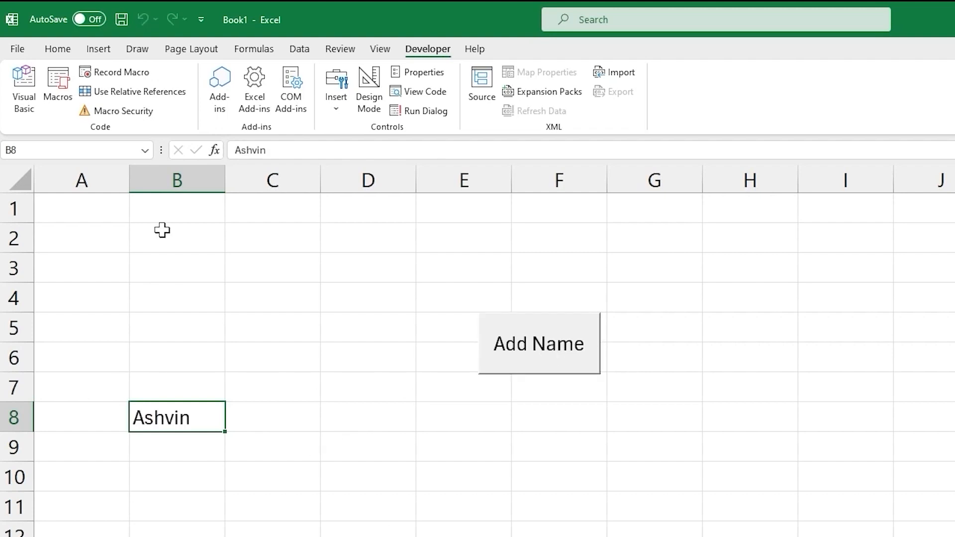
Select the Add Name button after it wrote Ashvin into B8.
left_click(538, 343)
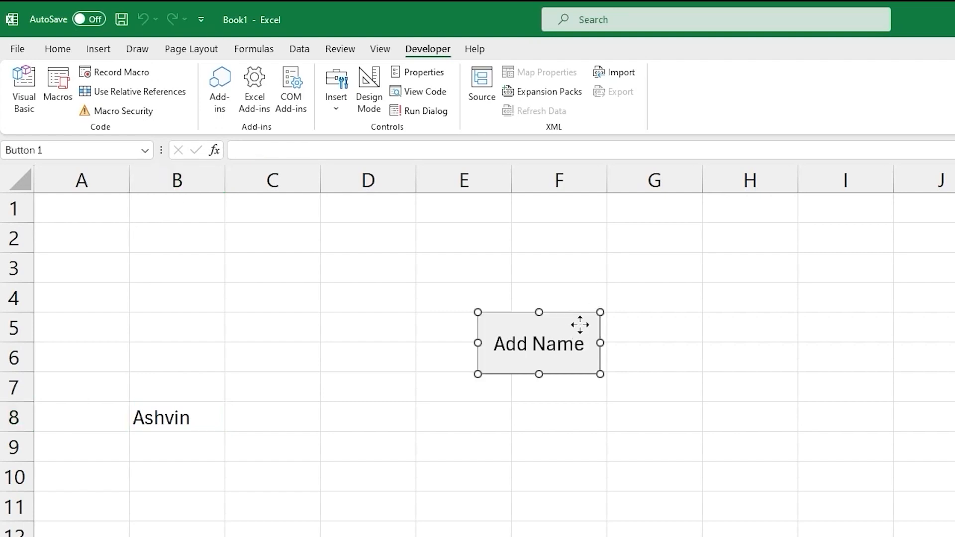
right_click(538, 343)
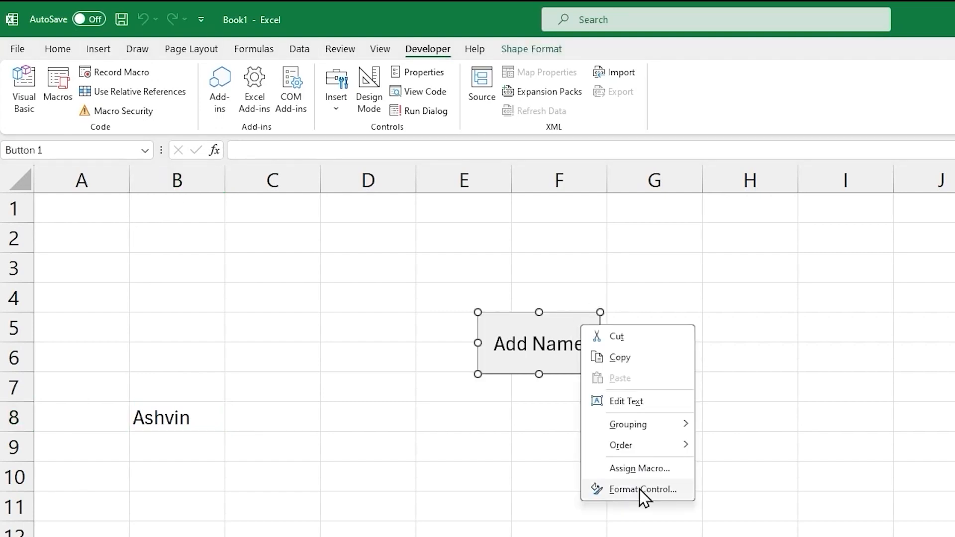
left_click(644, 489)
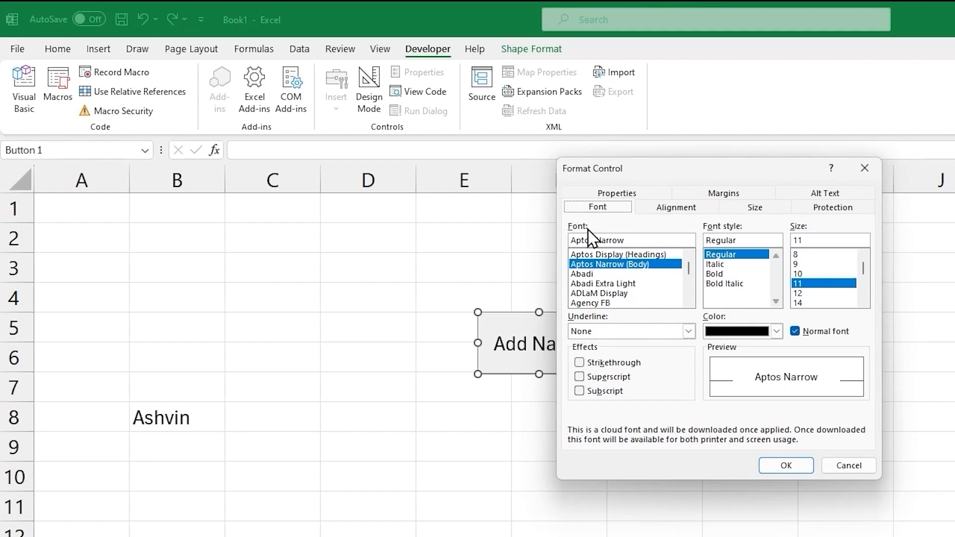
mouse_move(669, 226)
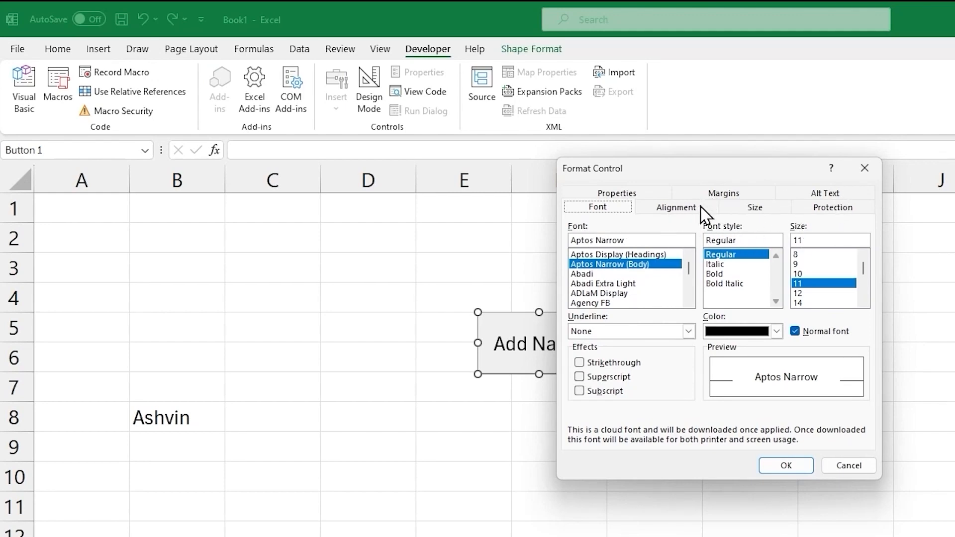
mouse_move(708, 245)
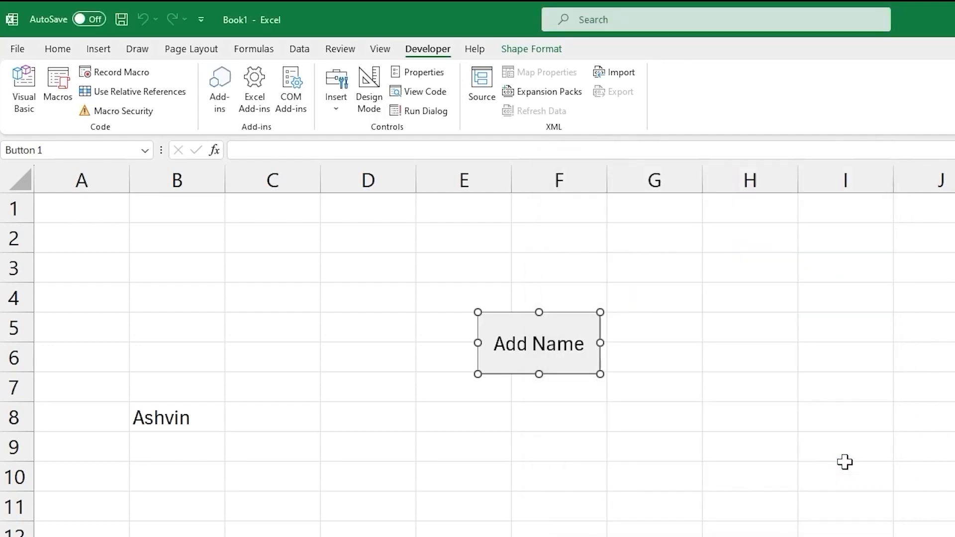
left_click(177, 238)
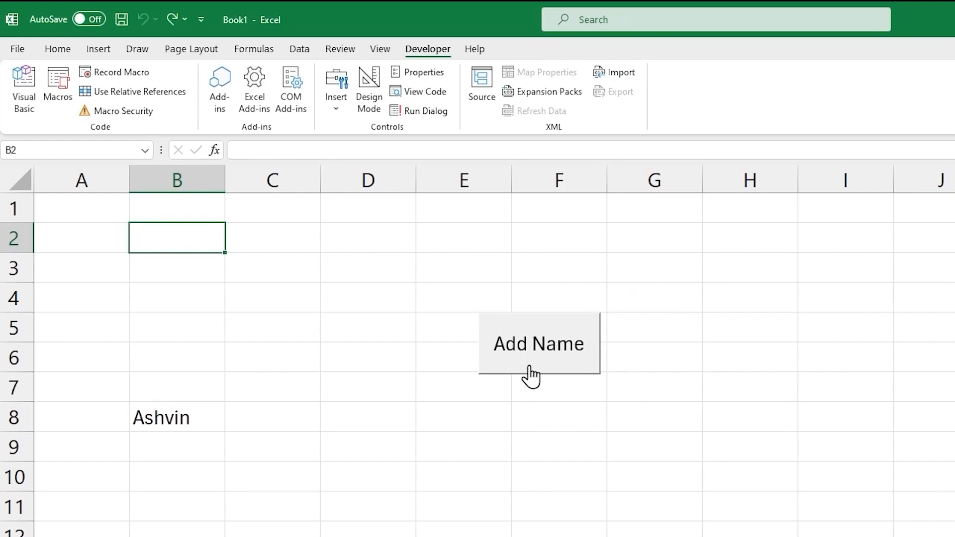
mouse_move(416, 373)
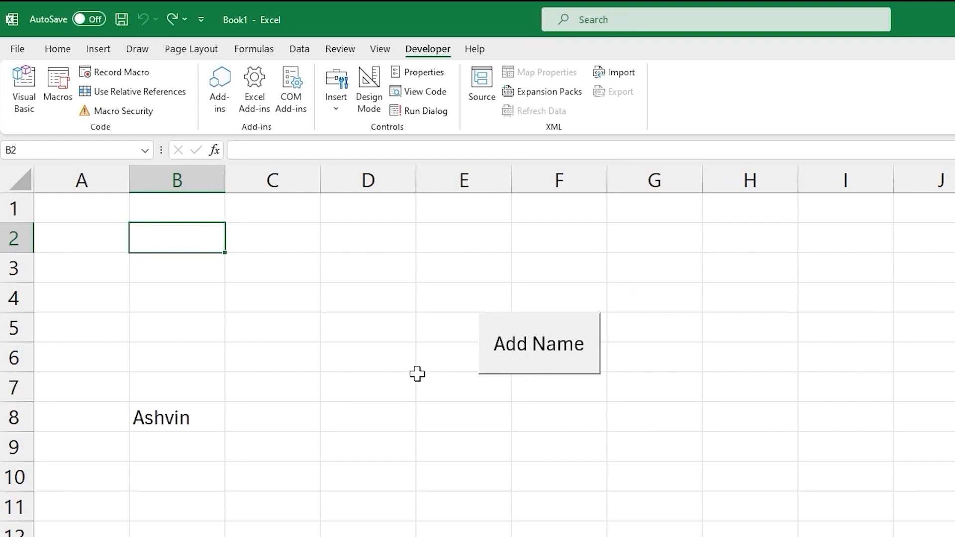
mouse_move(28, 375)
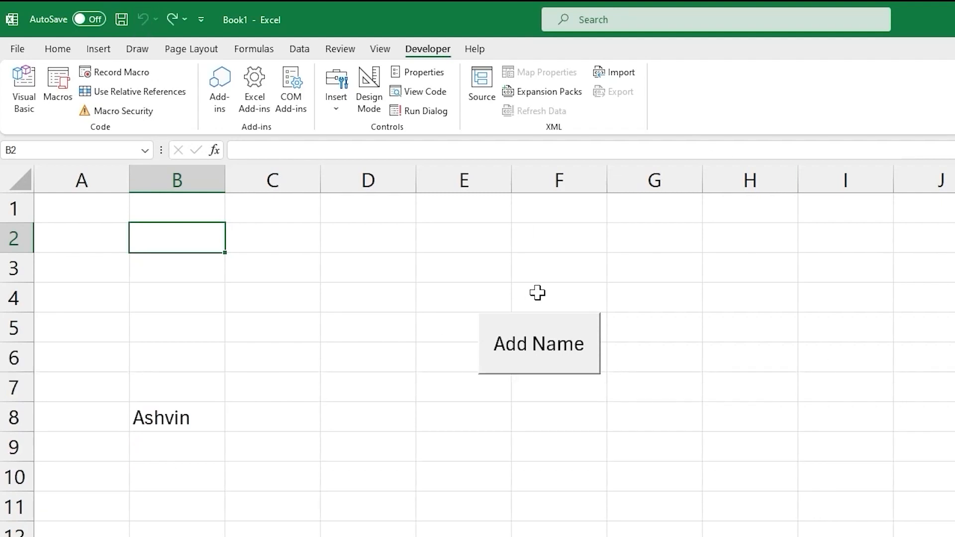
mouse_move(557, 356)
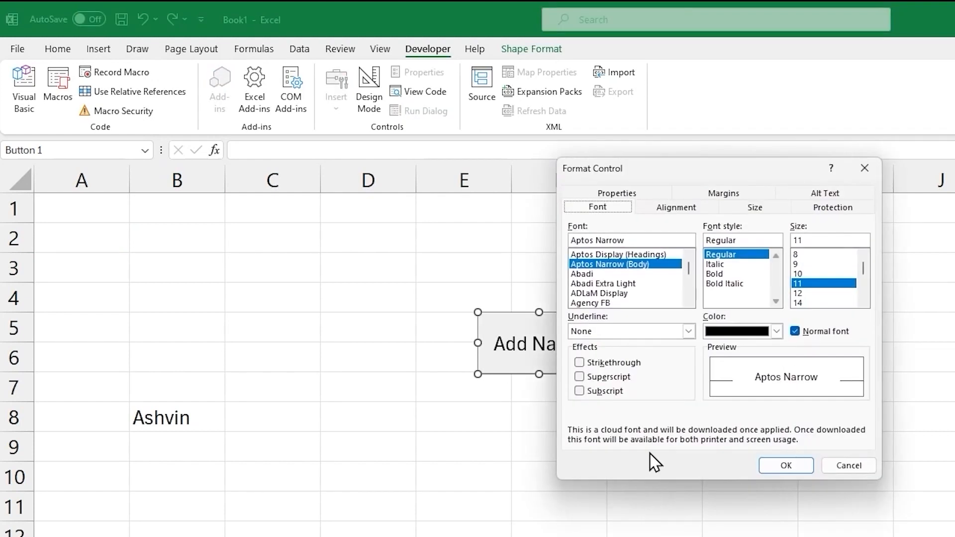
Set the button's positioning to 'Move but don't size with cells'.
left_click(616, 193)
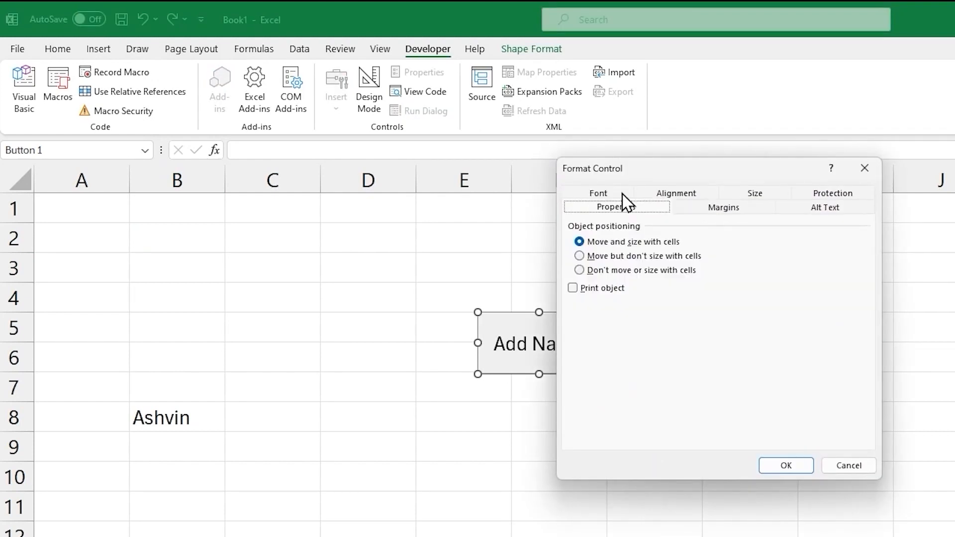
mouse_move(628, 259)
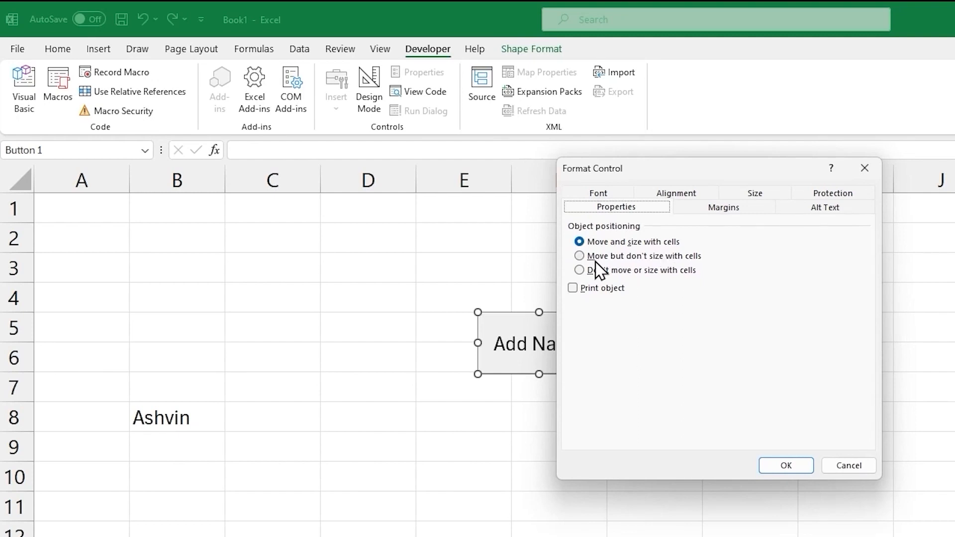
mouse_move(705, 272)
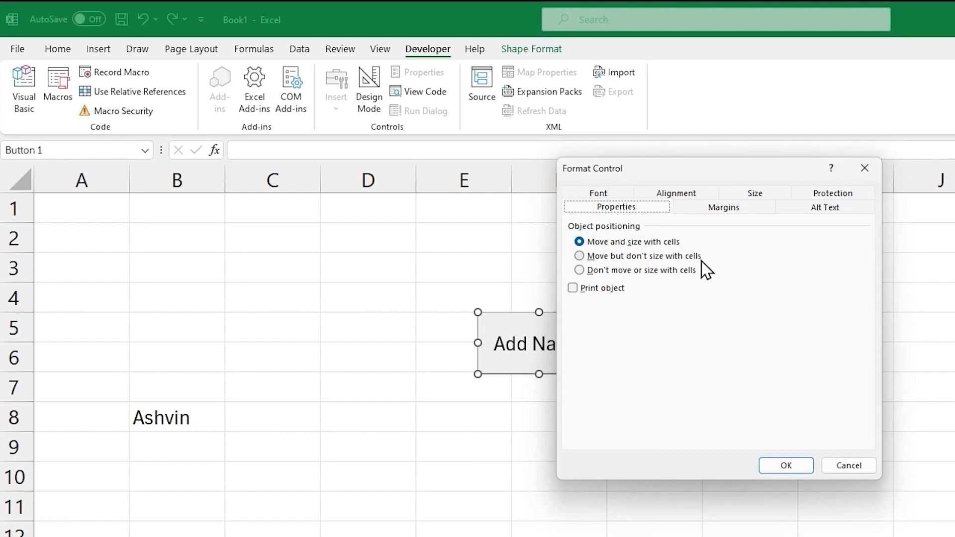
mouse_move(587, 264)
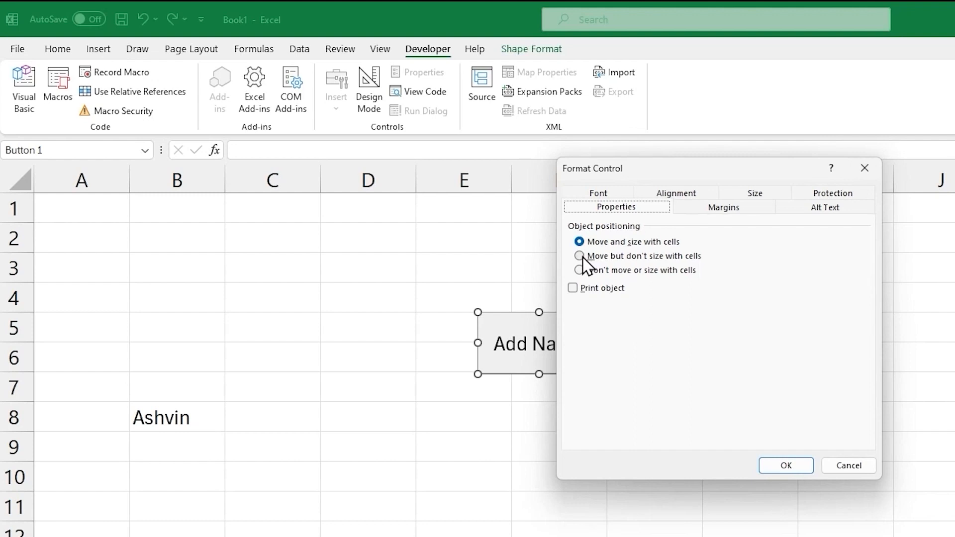
left_click(579, 256)
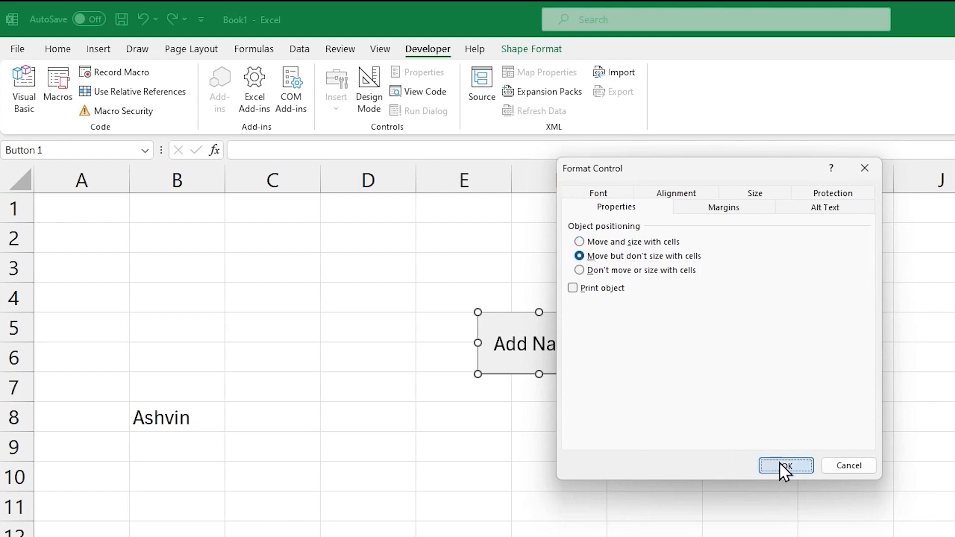
left_click(785, 465)
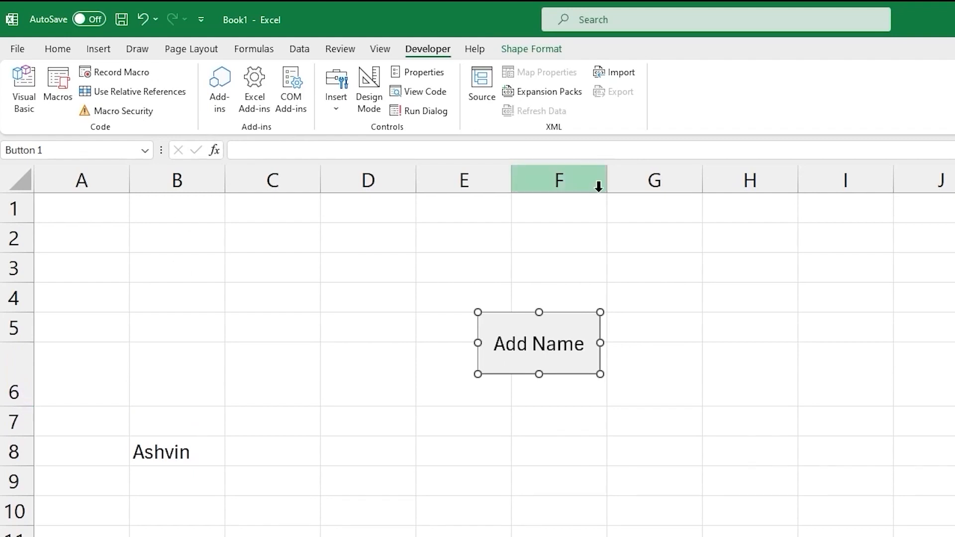
mouse_move(510, 179)
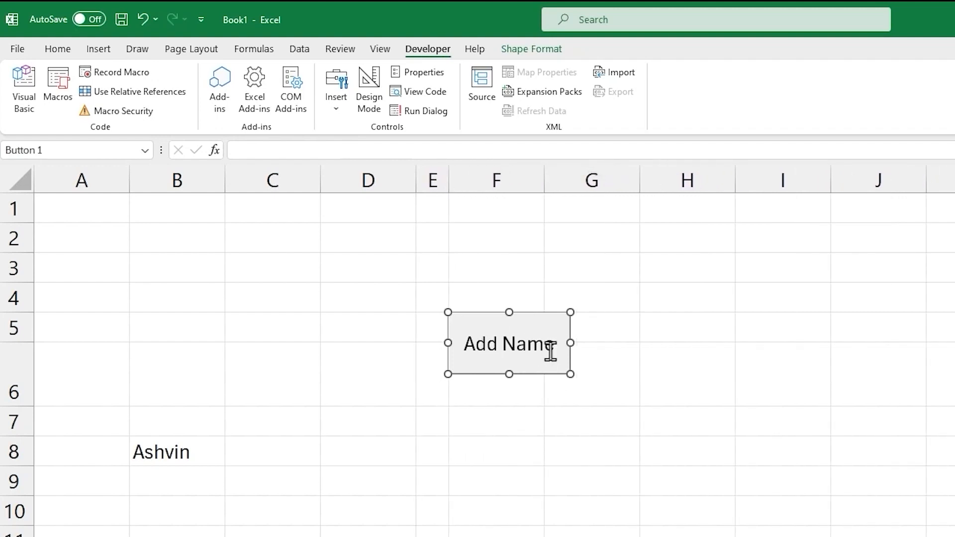
Set the button to 'Don't move or size with cells' and uncheck Locked in Protection.
right_click(509, 343)
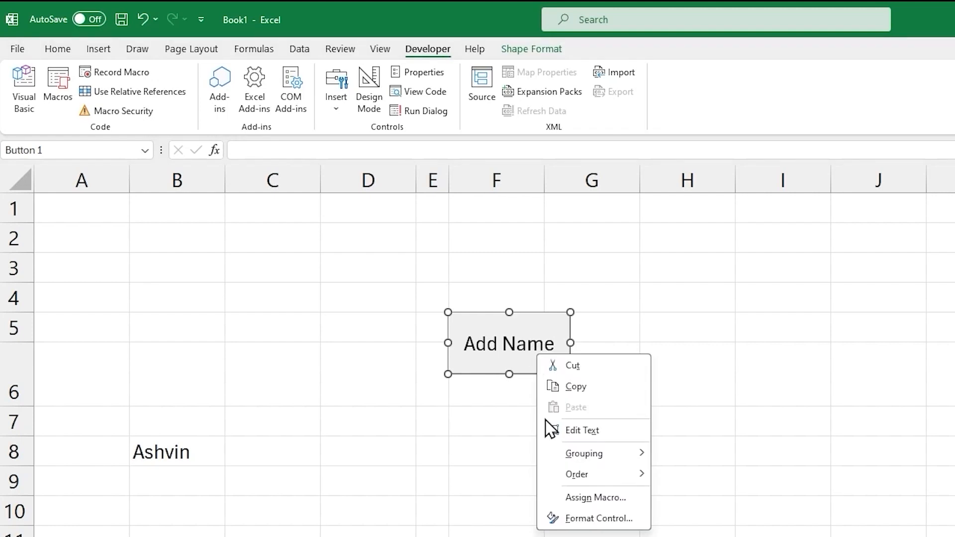
left_click(600, 518)
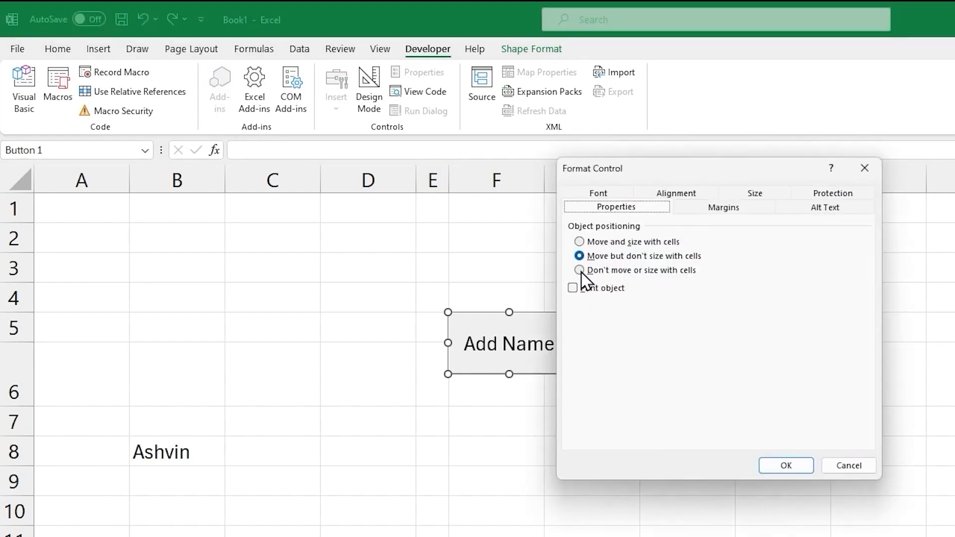
left_click(579, 269)
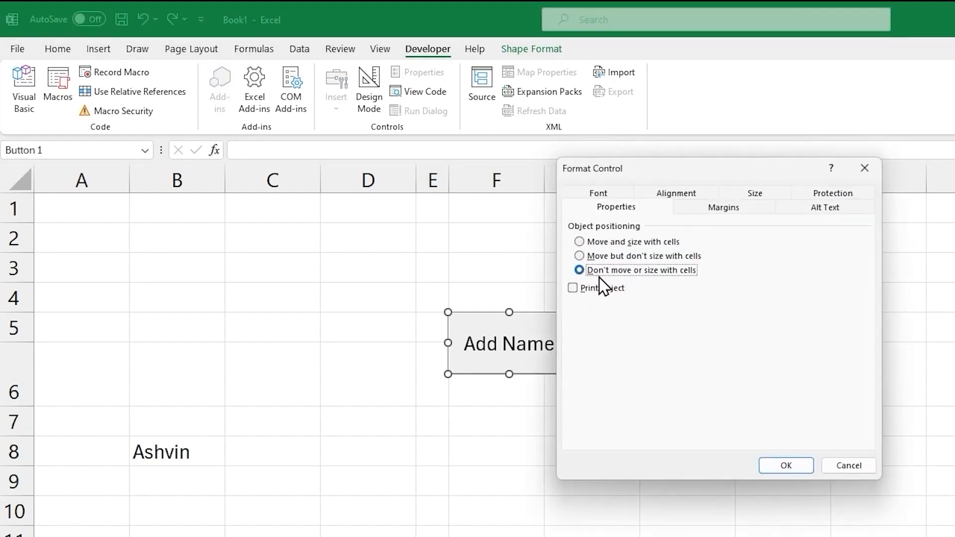
mouse_move(686, 290)
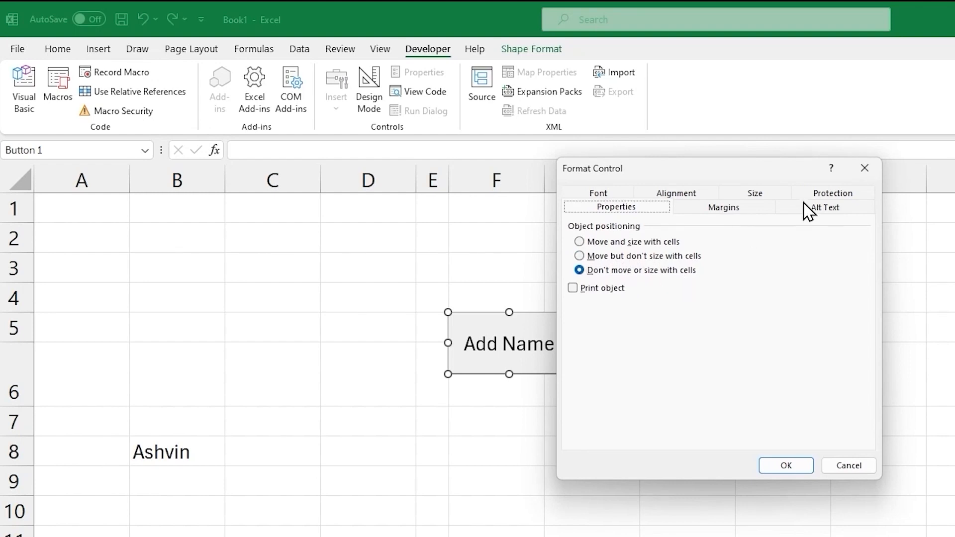
left_click(831, 206)
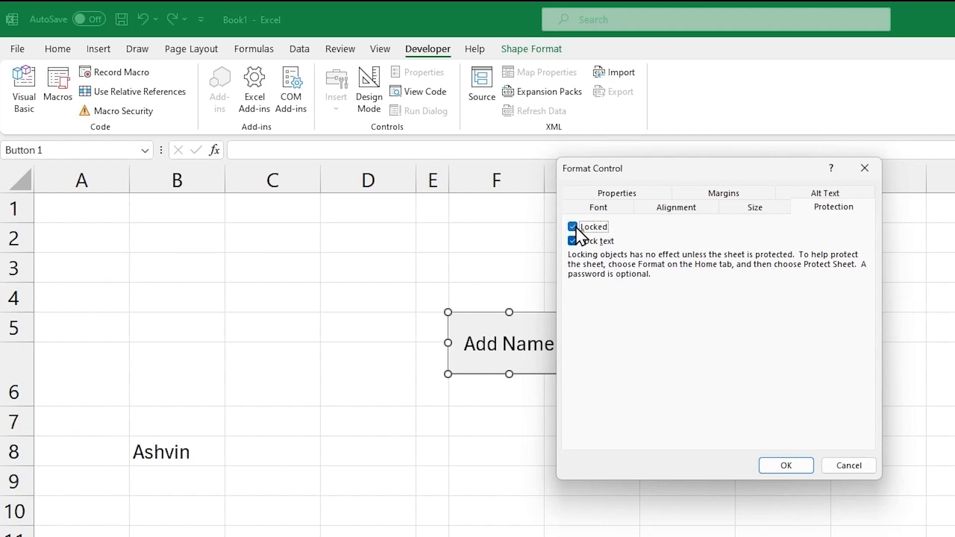
left_click(571, 227)
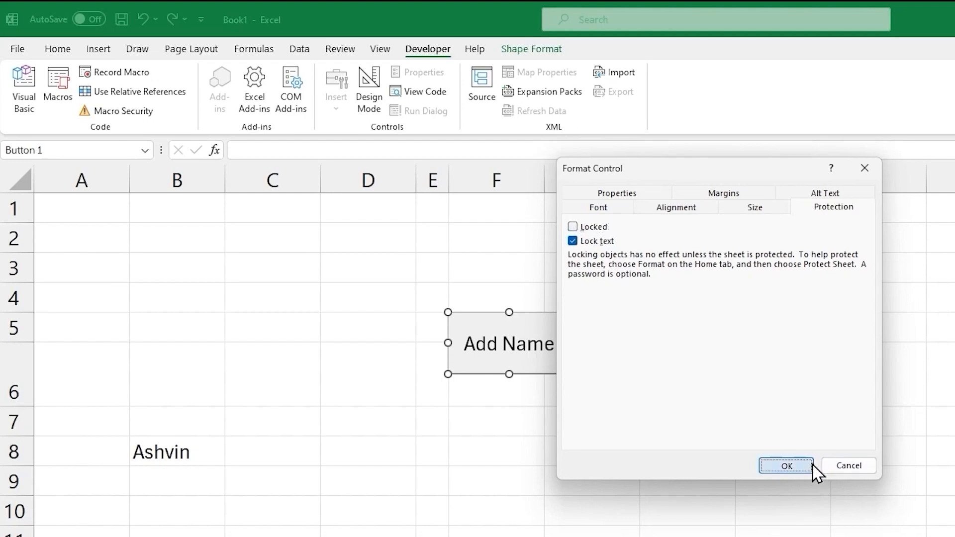
left_click(784, 465)
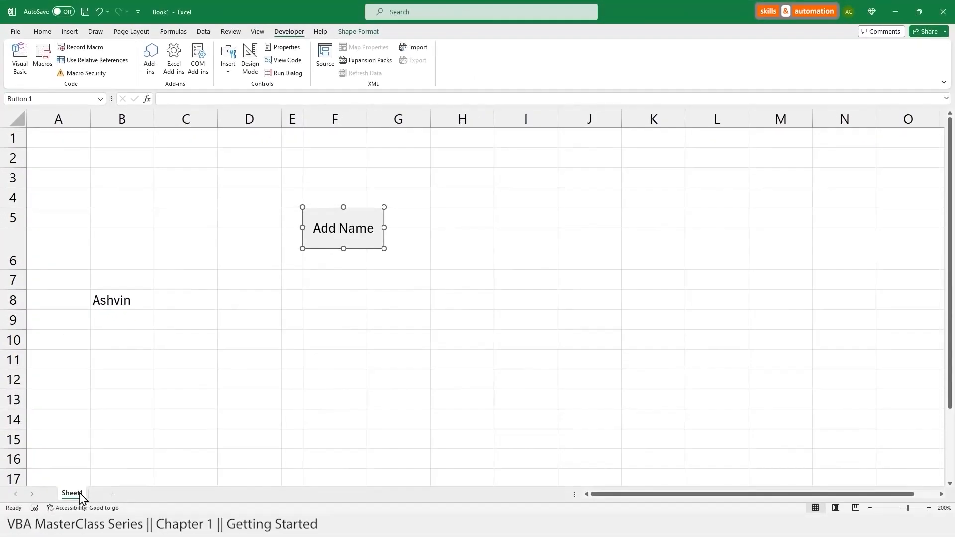
Protect Sheet1 with a password, leaving the unlocked Add Name button usable.
right_click(72, 493)
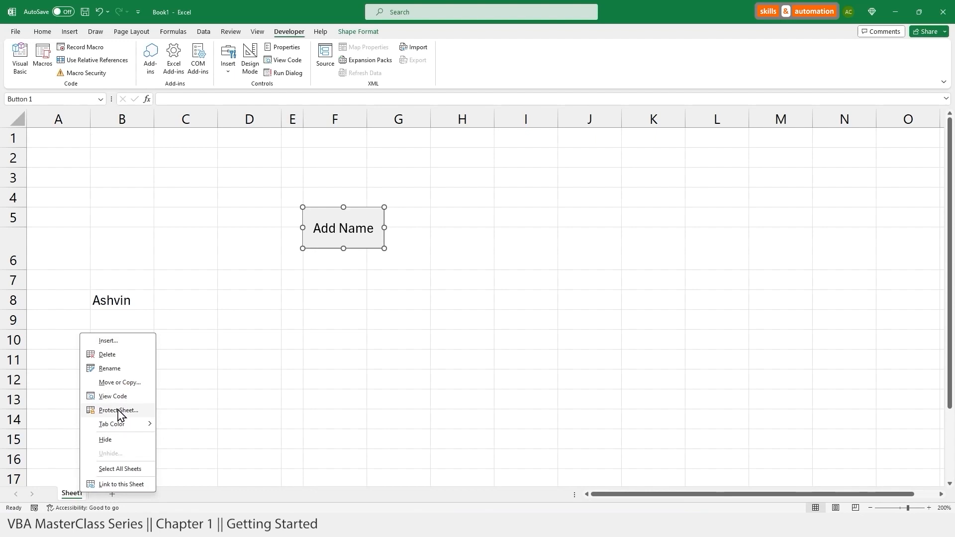
left_click(118, 410)
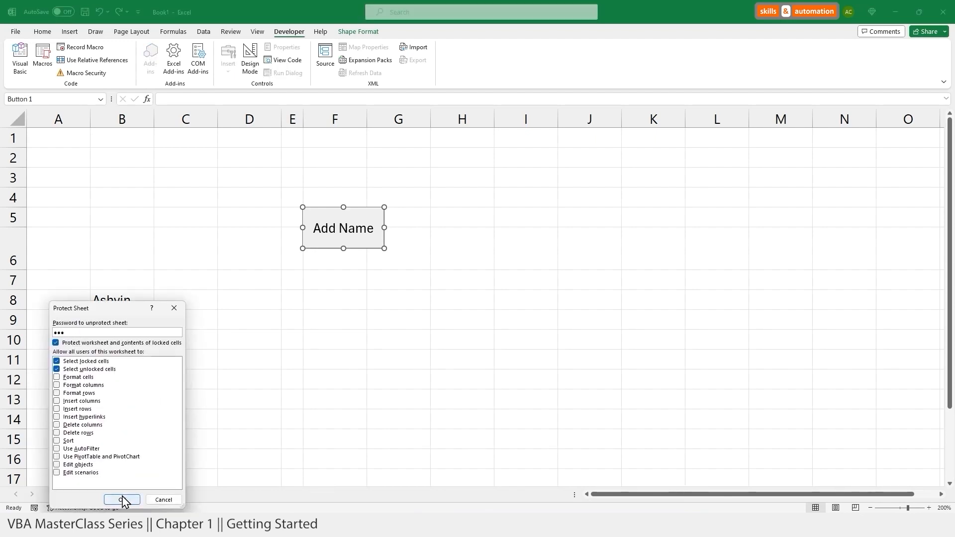
left_click(121, 499)
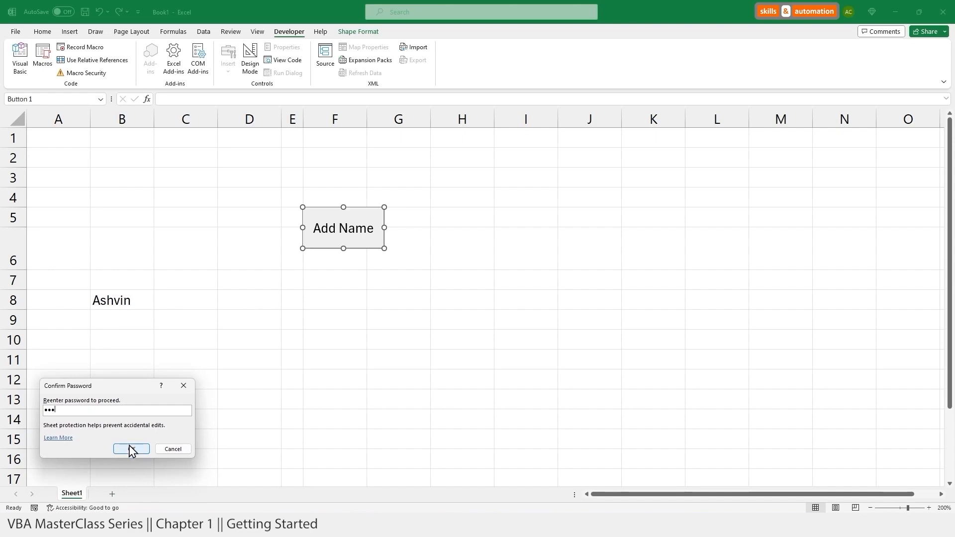
left_click(131, 448)
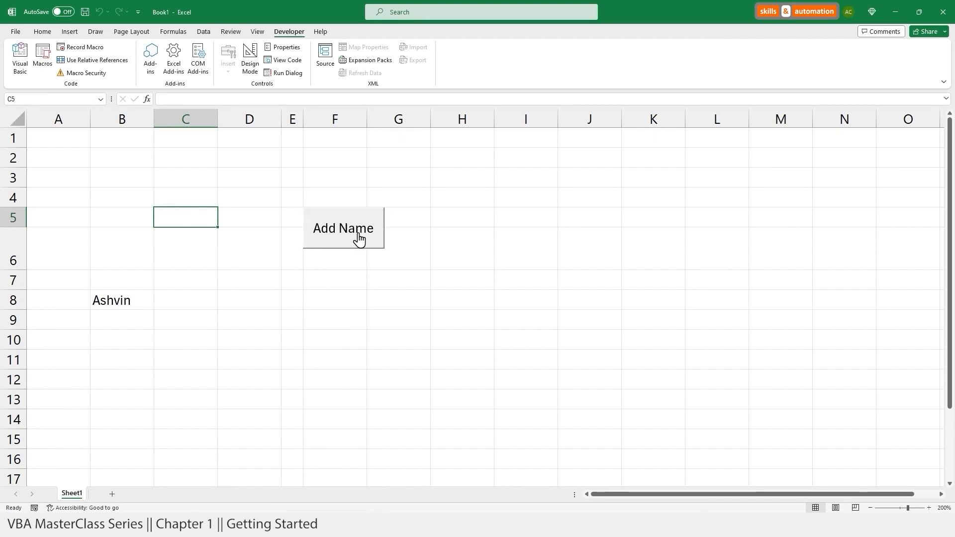
mouse_move(188, 291)
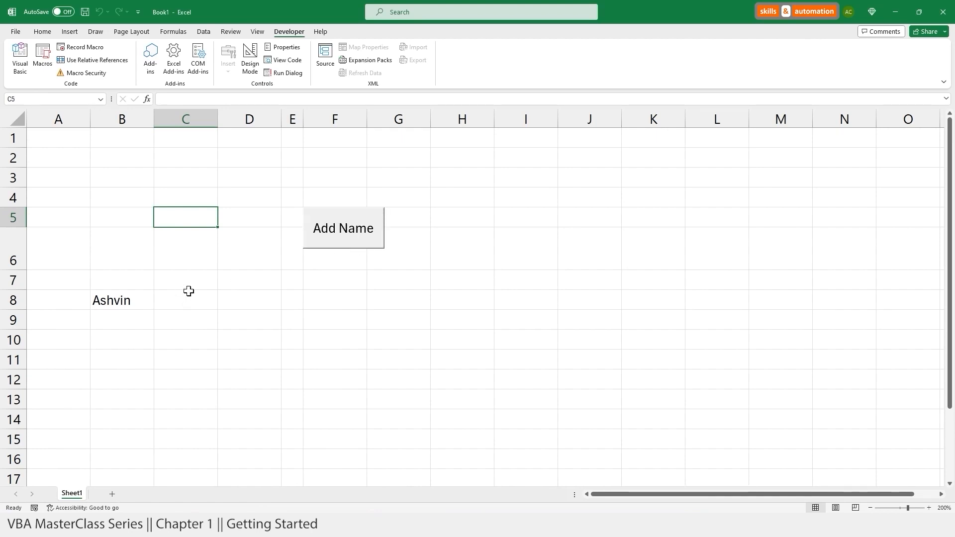
mouse_move(330, 241)
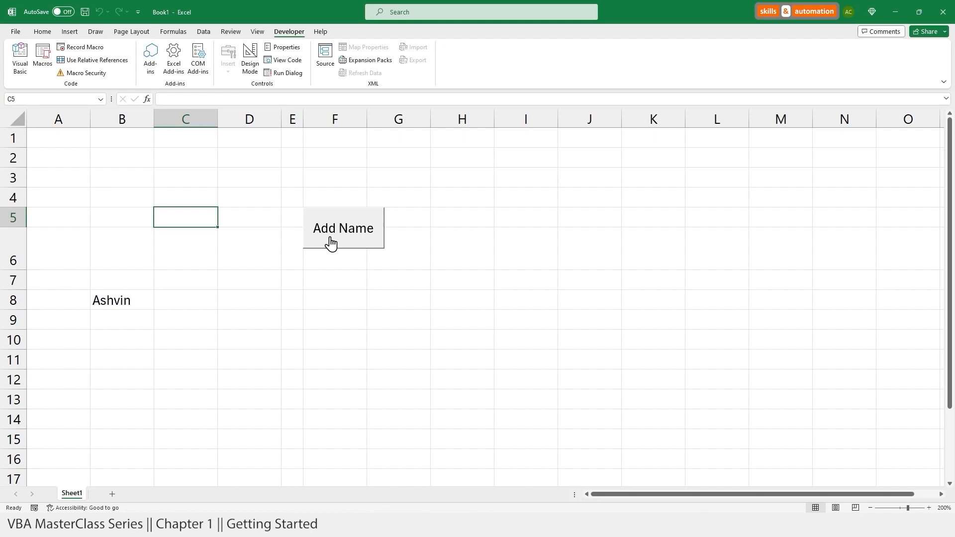
Test Add Name on the protected sheet, then unprotect Sheet1 with its password.
left_click(342, 229)
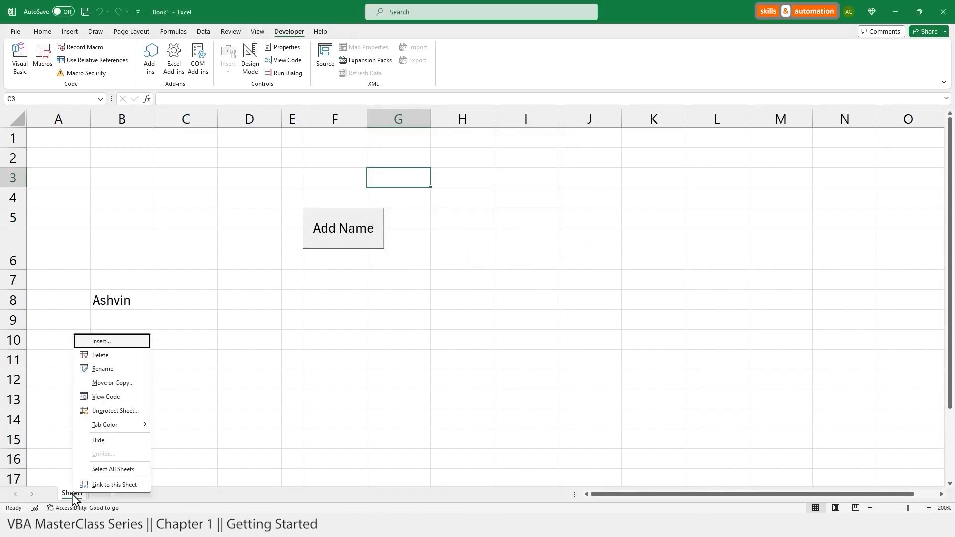
left_click(115, 410)
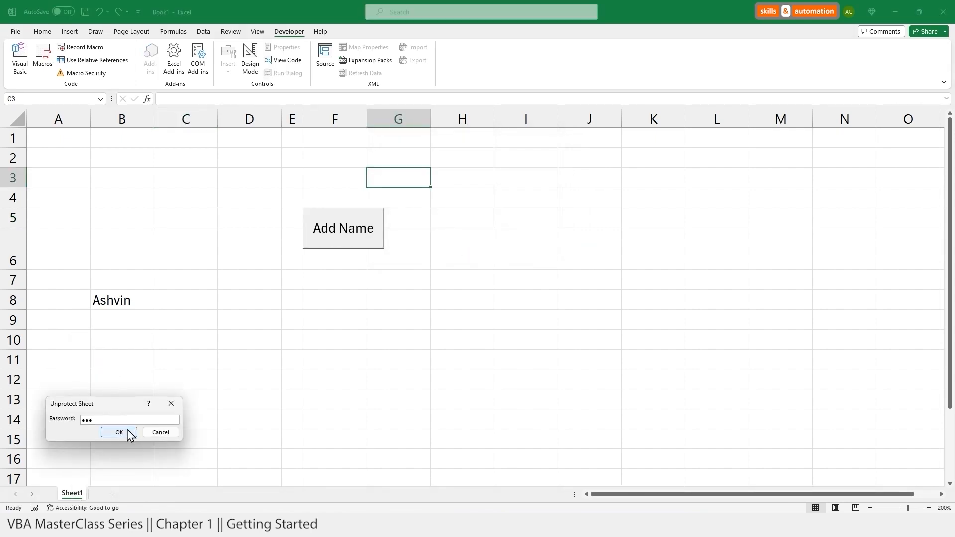
left_click(119, 433)
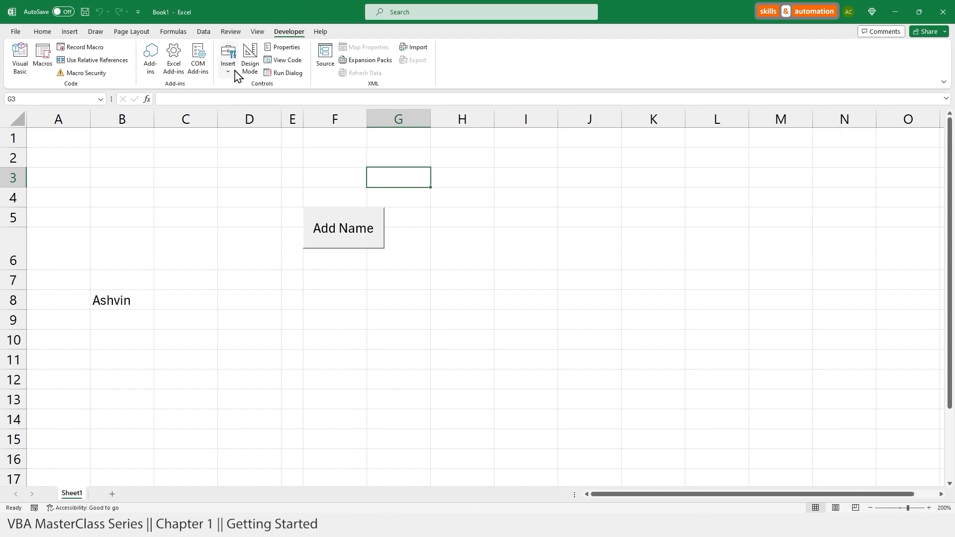
left_click(228, 58)
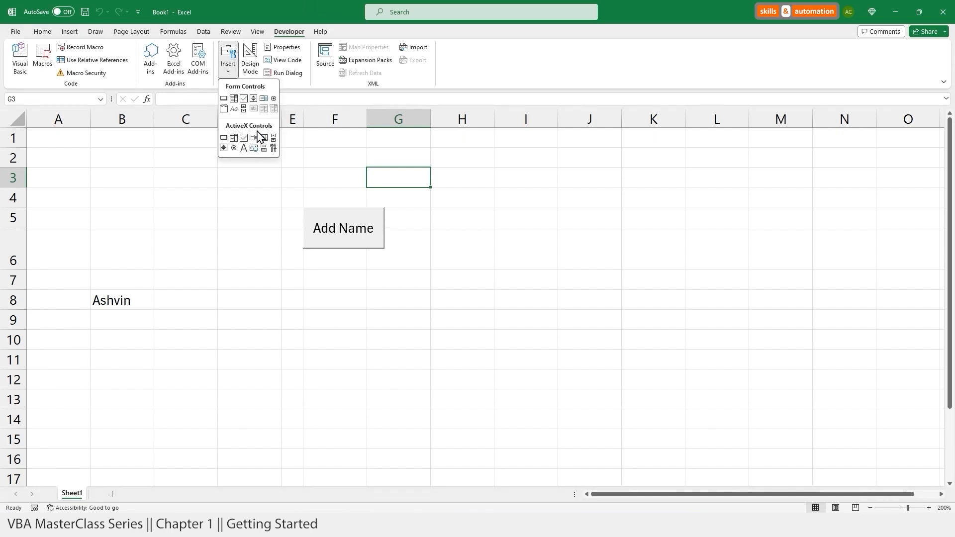
mouse_move(294, 236)
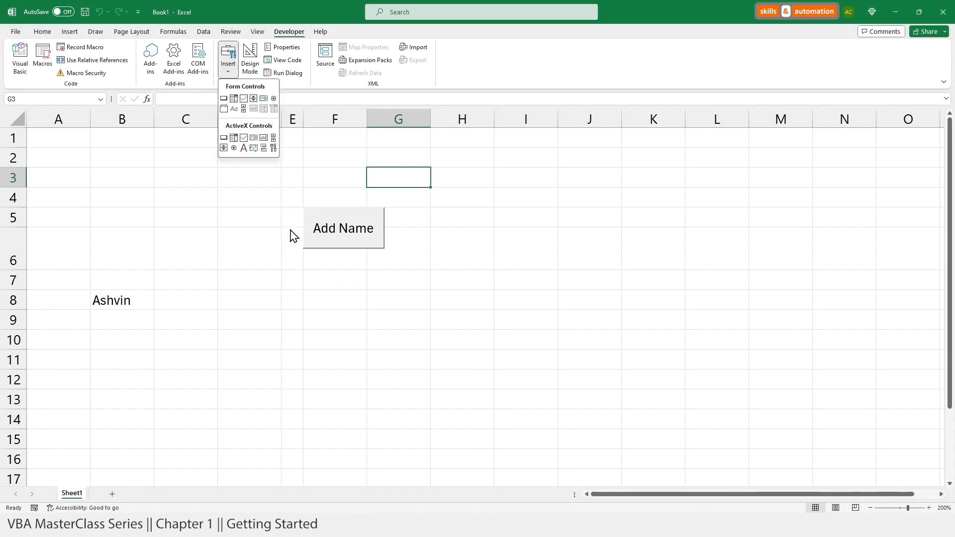
mouse_move(405, 215)
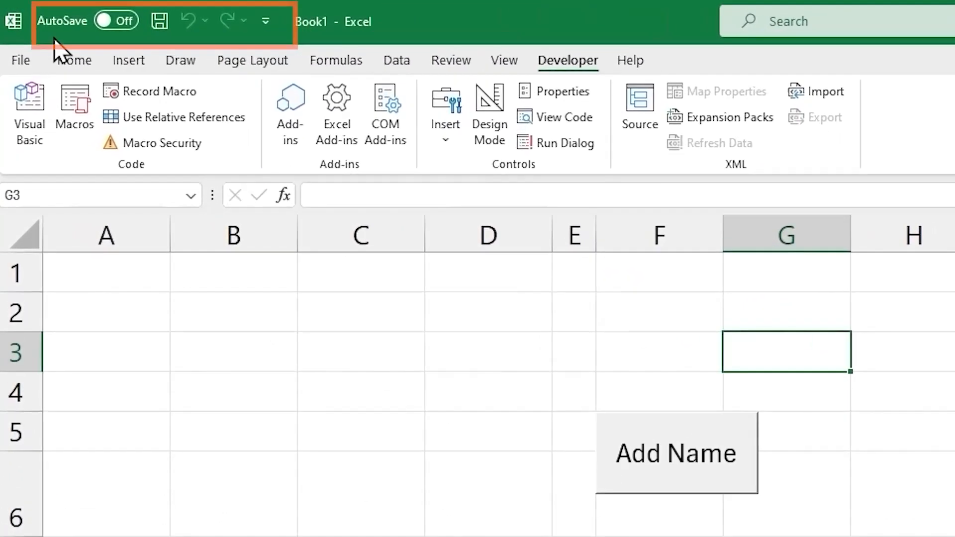
mouse_move(266, 43)
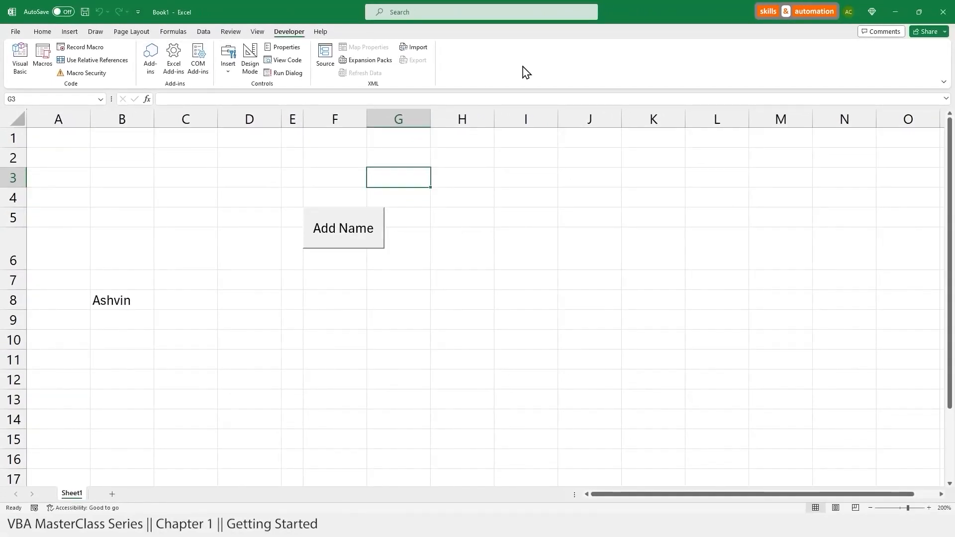
Bring up Excel Options on the Quick Access Toolbar customization page.
right_click(525, 71)
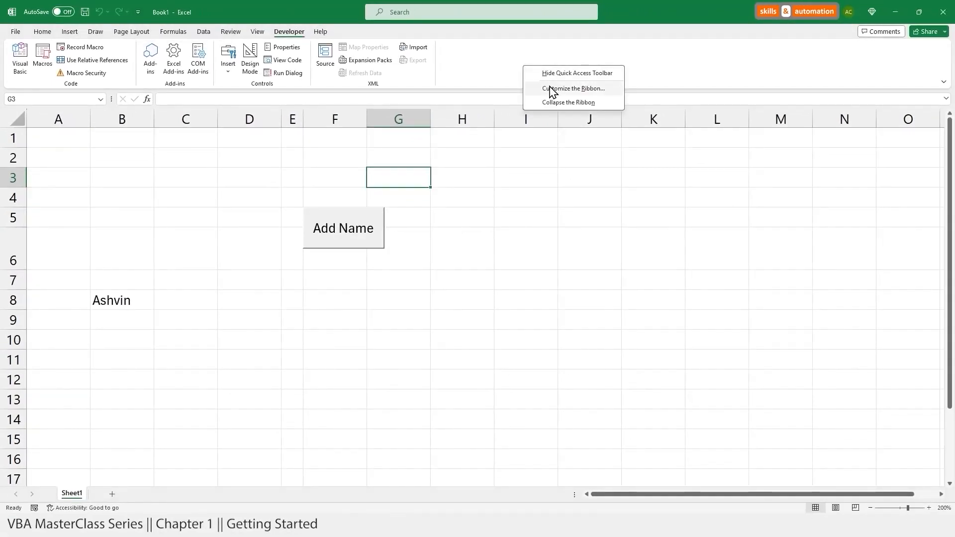
left_click(573, 88)
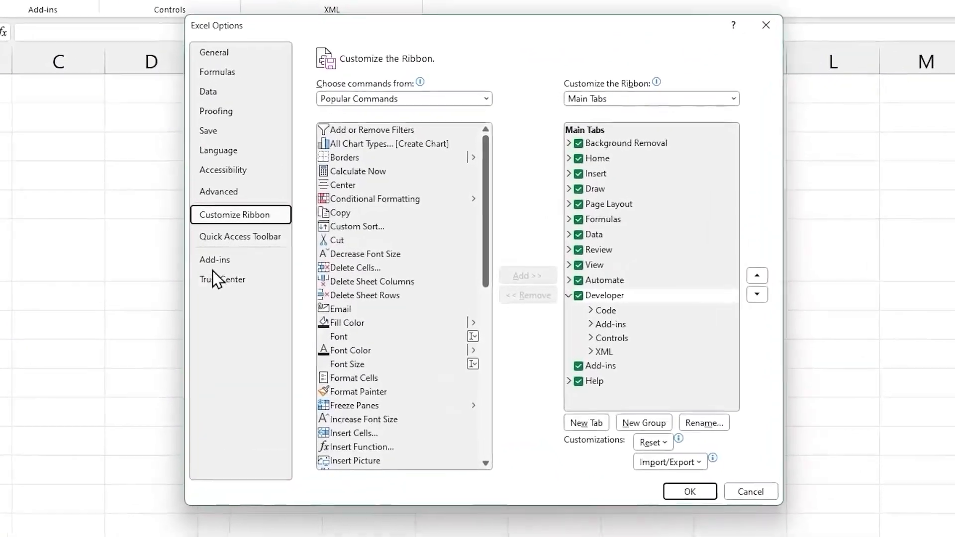
left_click(240, 236)
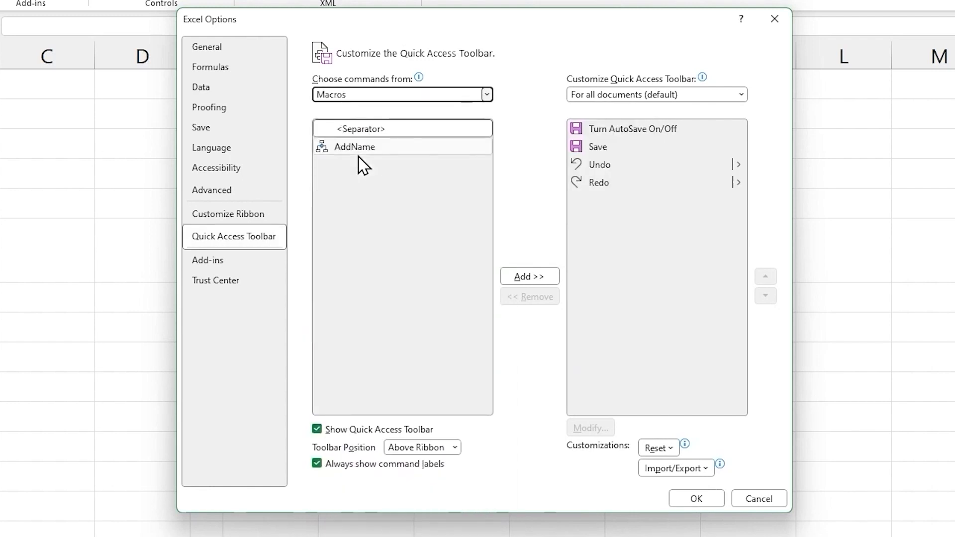
mouse_move(359, 149)
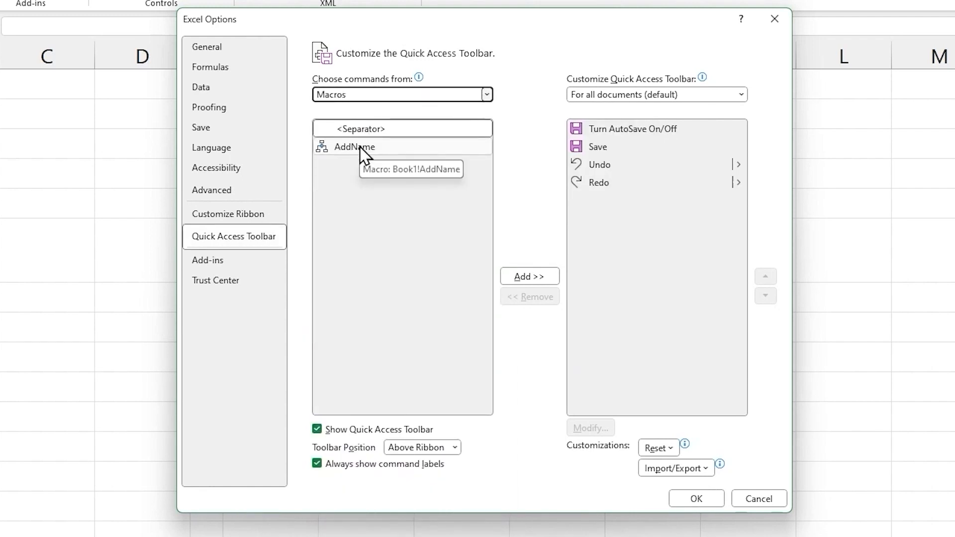
Add the AddName macro to the toolbar list and bring up its Modify Button symbols.
left_click(353, 146)
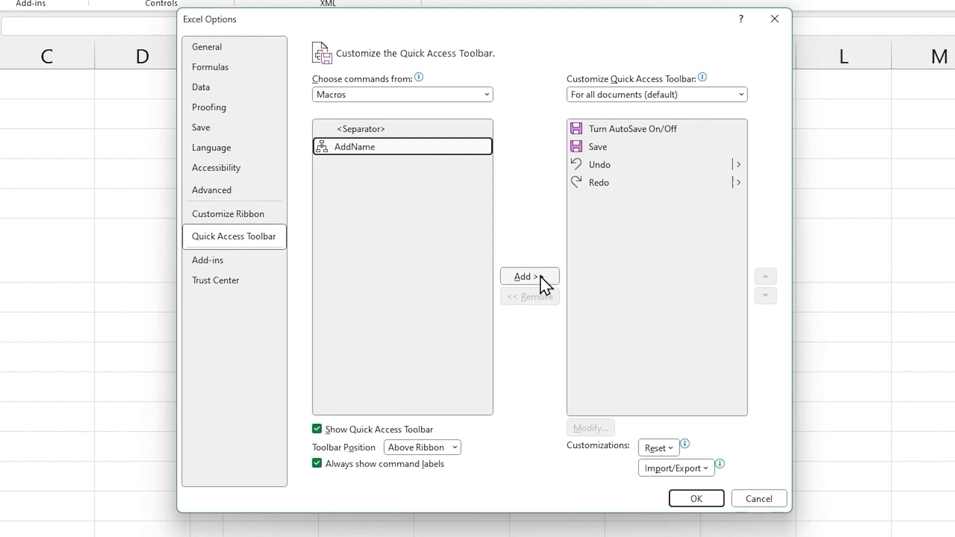
left_click(528, 275)
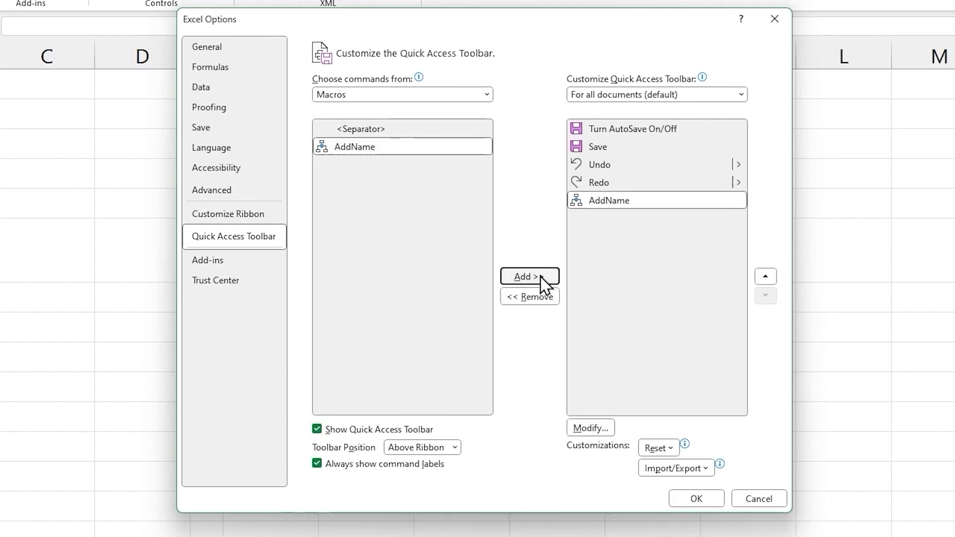
mouse_move(594, 221)
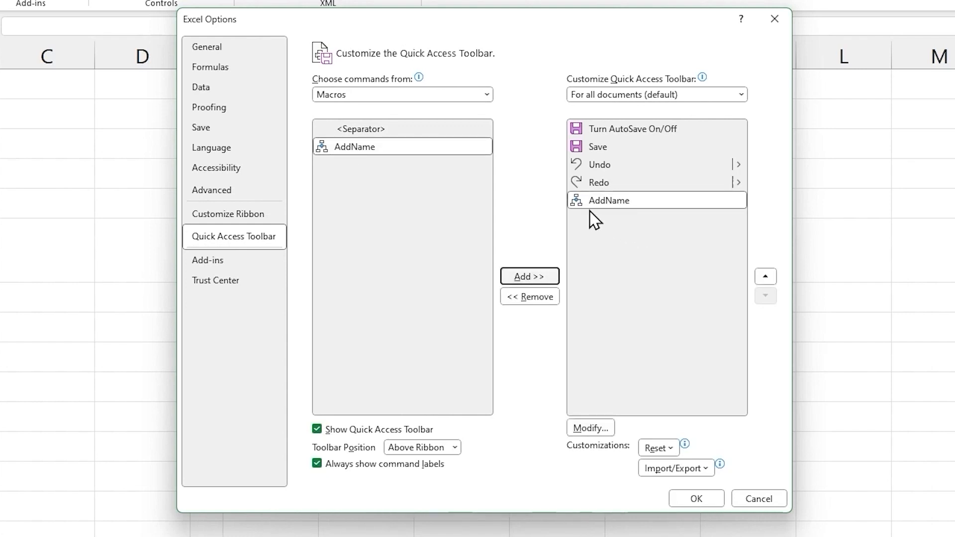
mouse_move(608, 200)
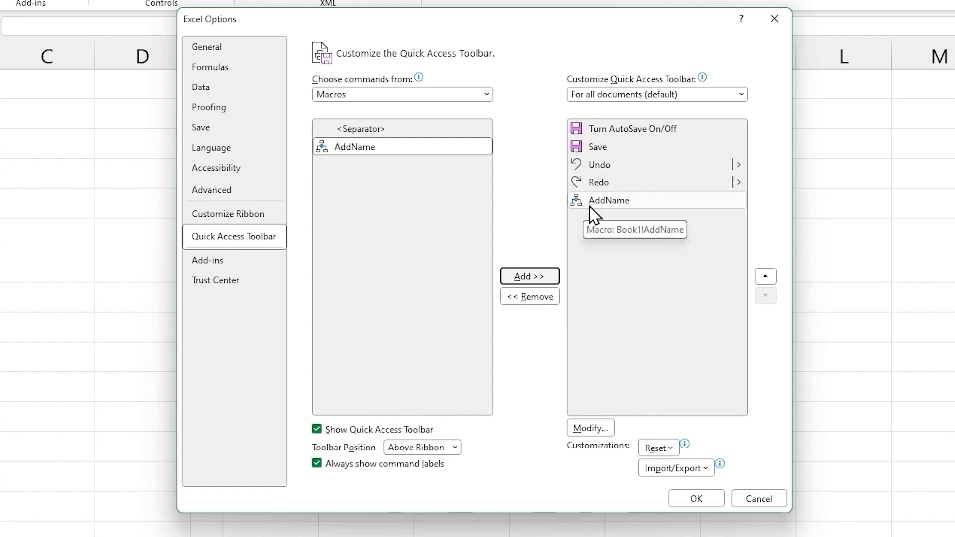
left_click(607, 200)
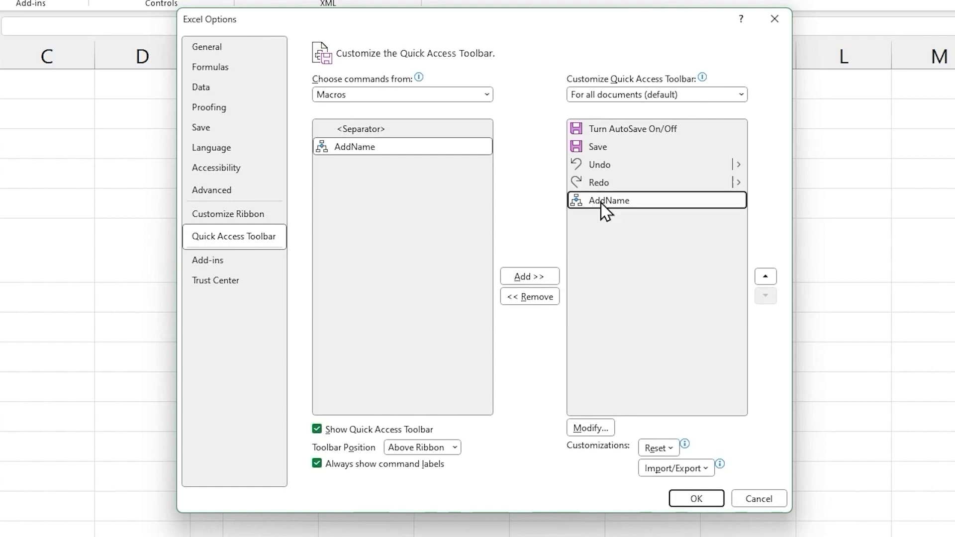
left_click(588, 427)
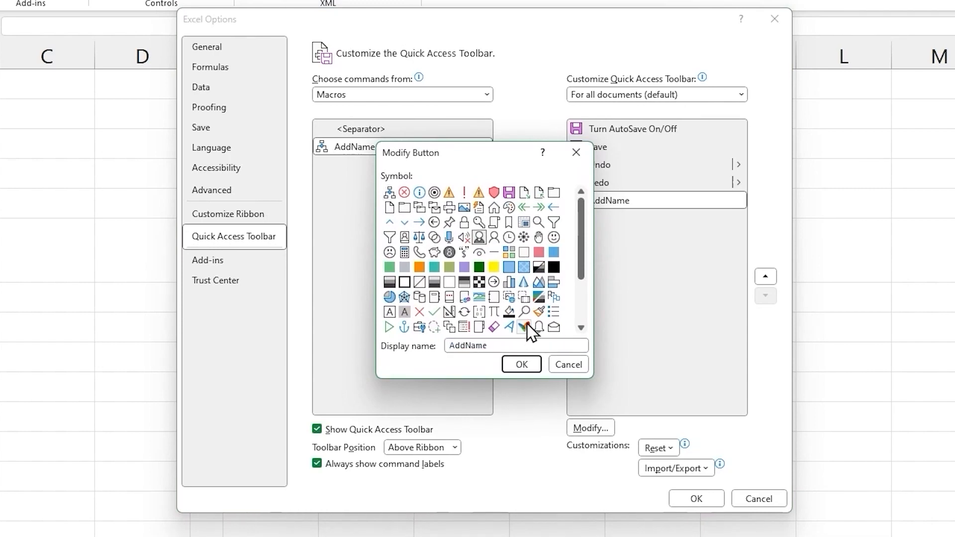
Give AddName a person icon on the Quick Access Toolbar and run it on C2.
left_click(520, 364)
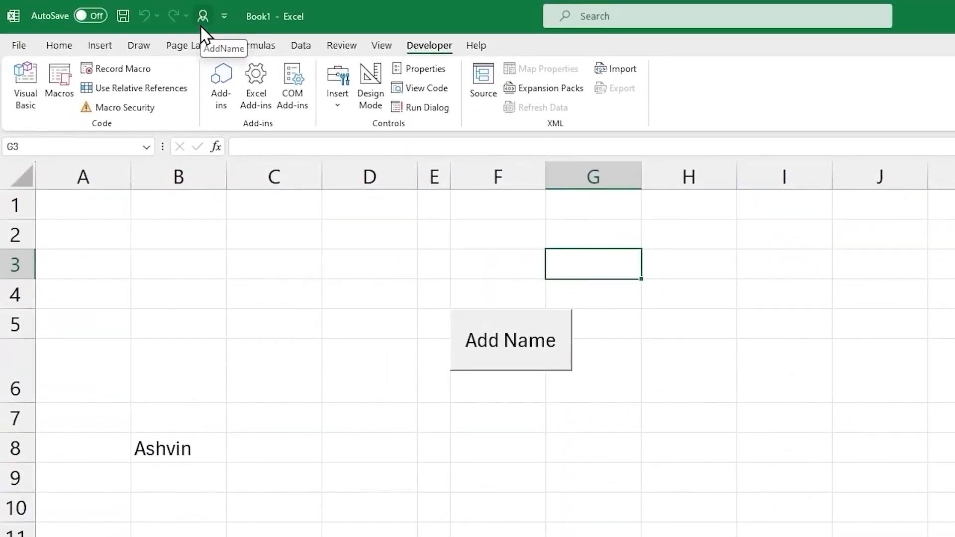
mouse_move(249, 221)
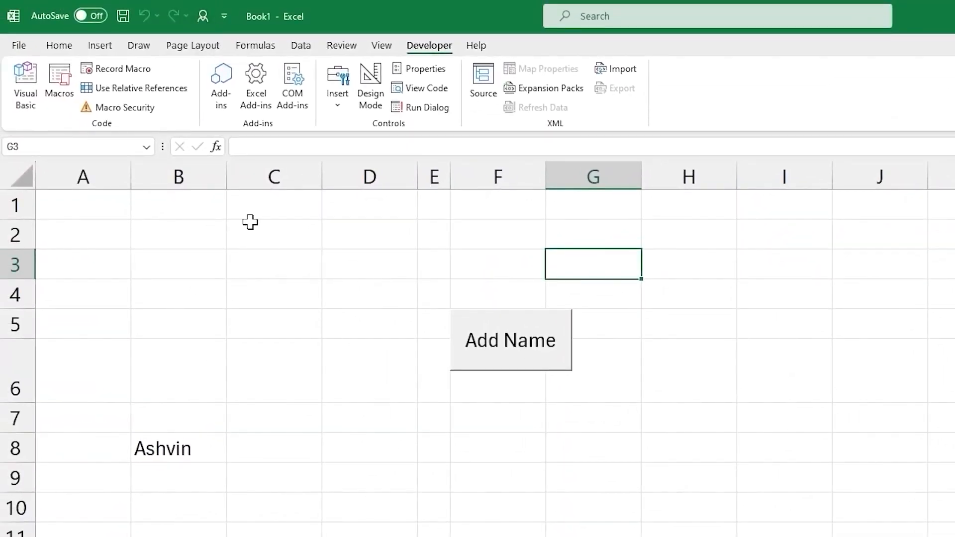
left_click(274, 233)
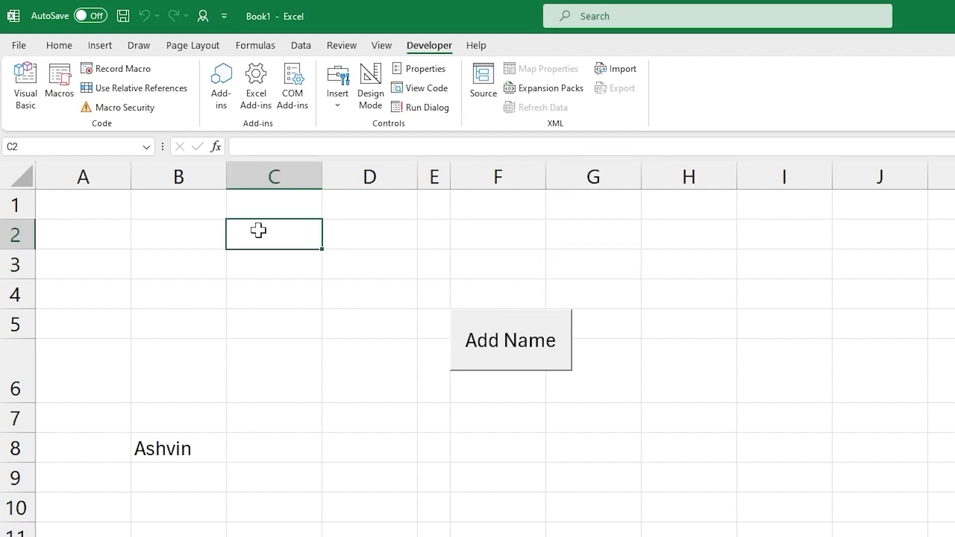
mouse_move(203, 16)
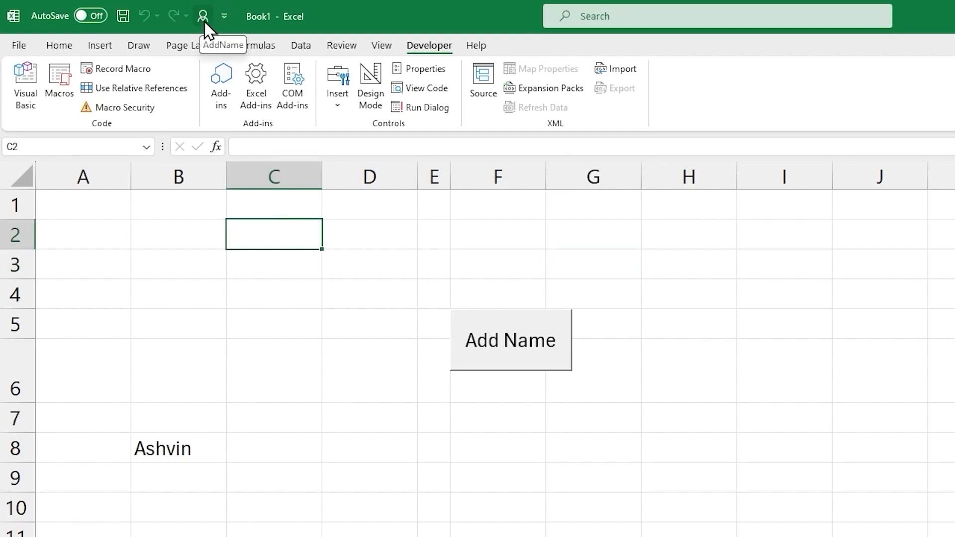
left_click(509, 340)
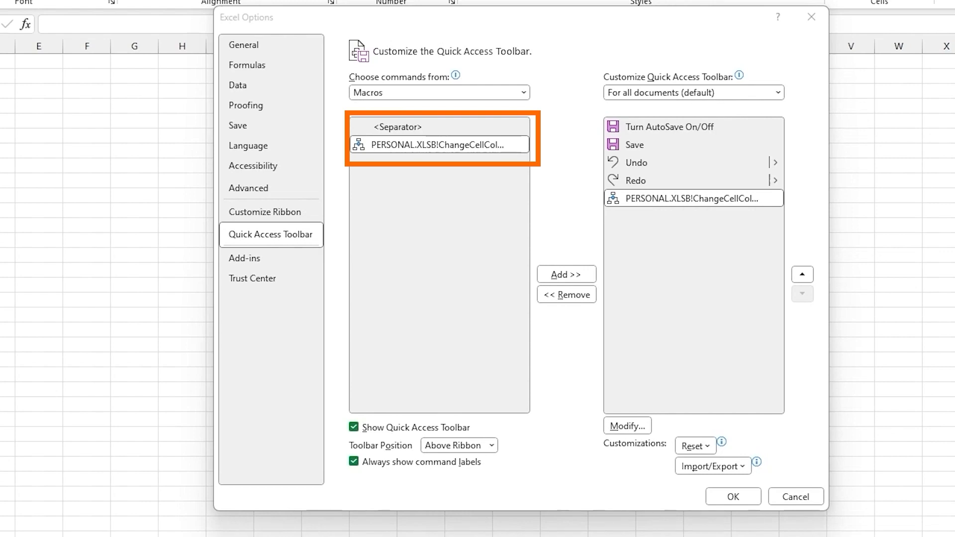
Run AddName from the Quick Access Toolbar so Ashvin is entered in C2.
left_click(733, 496)
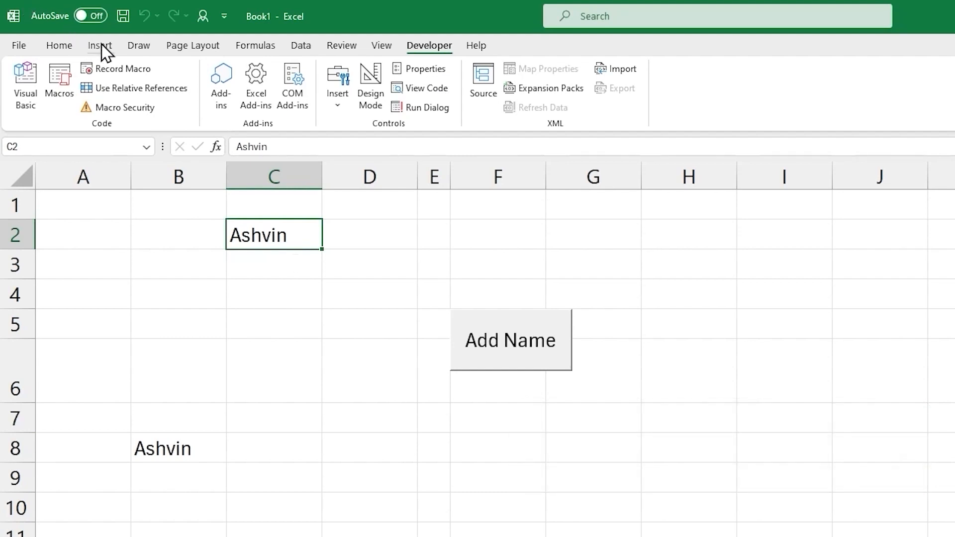
Insert a Rounded Rectangle shape across B4:C5 beside the Add Name button.
left_click(99, 45)
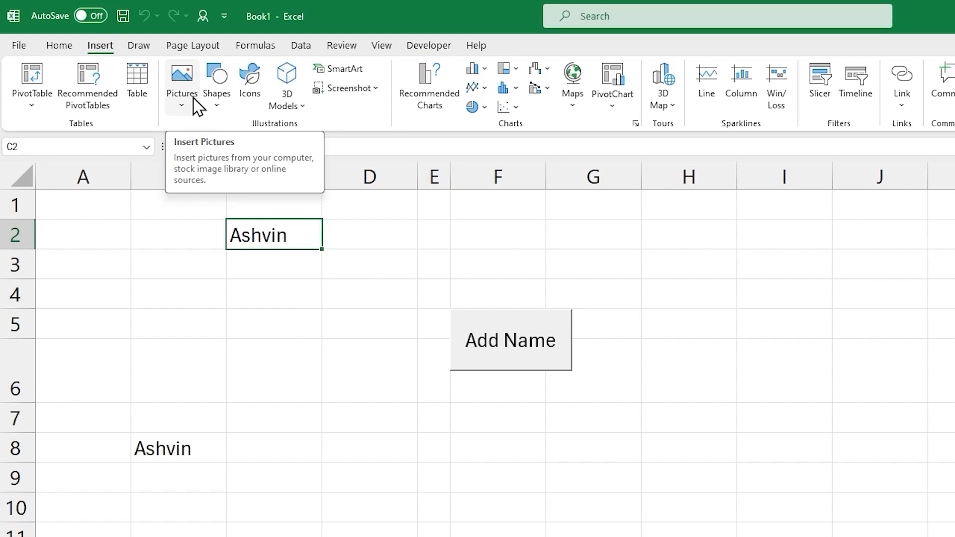
mouse_move(249, 86)
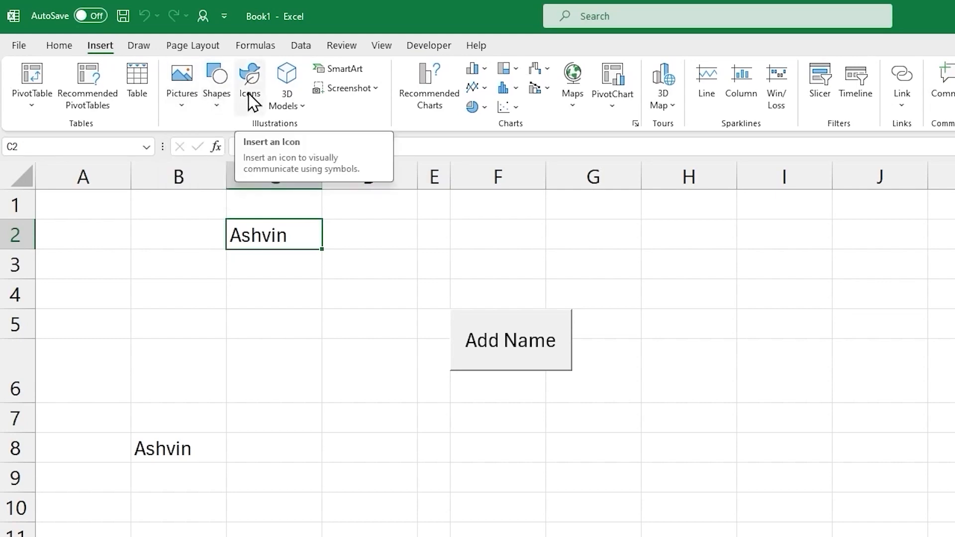
left_click(215, 86)
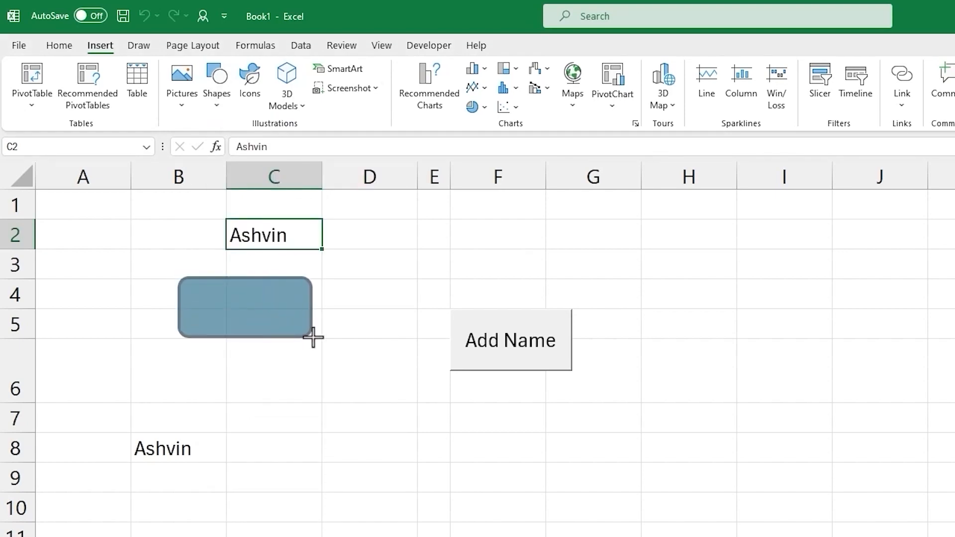
left_click(244, 307)
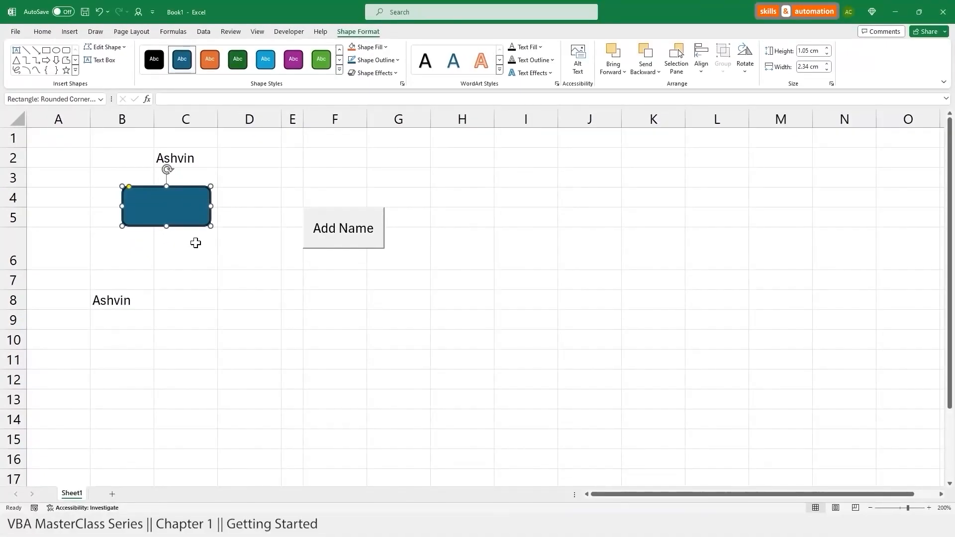
mouse_move(187, 209)
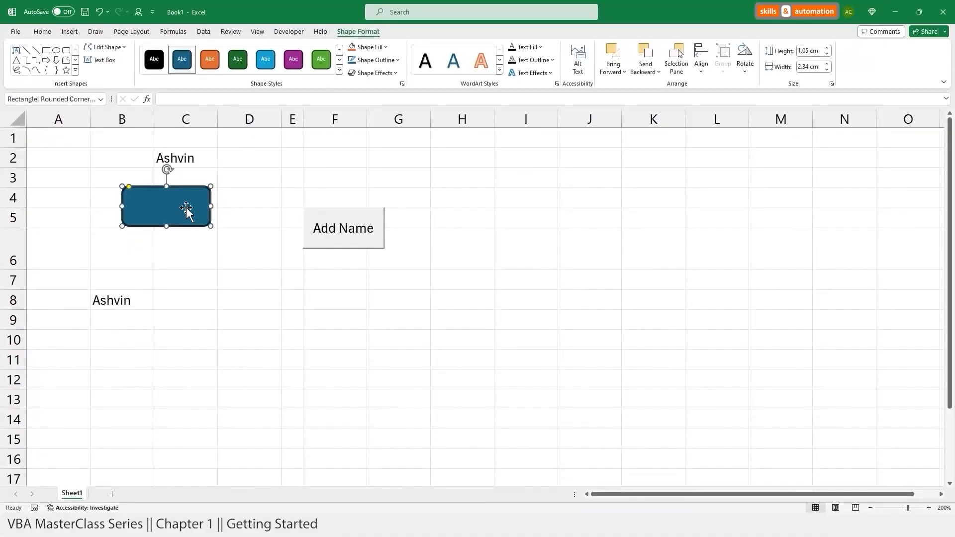
Give the rounded rectangle a Top bevel from Format Shape > Effects > 3-D Format.
right_click(186, 206)
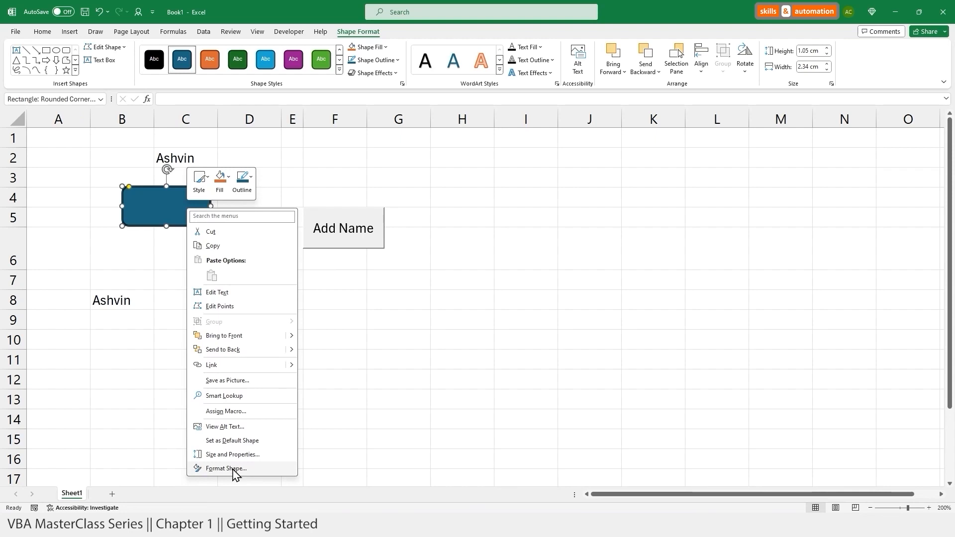
left_click(226, 468)
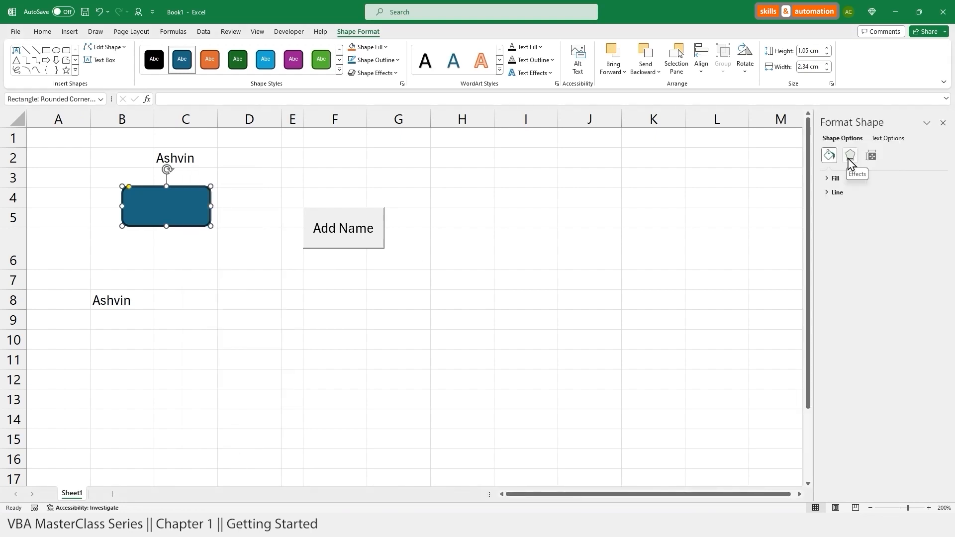
left_click(849, 155)
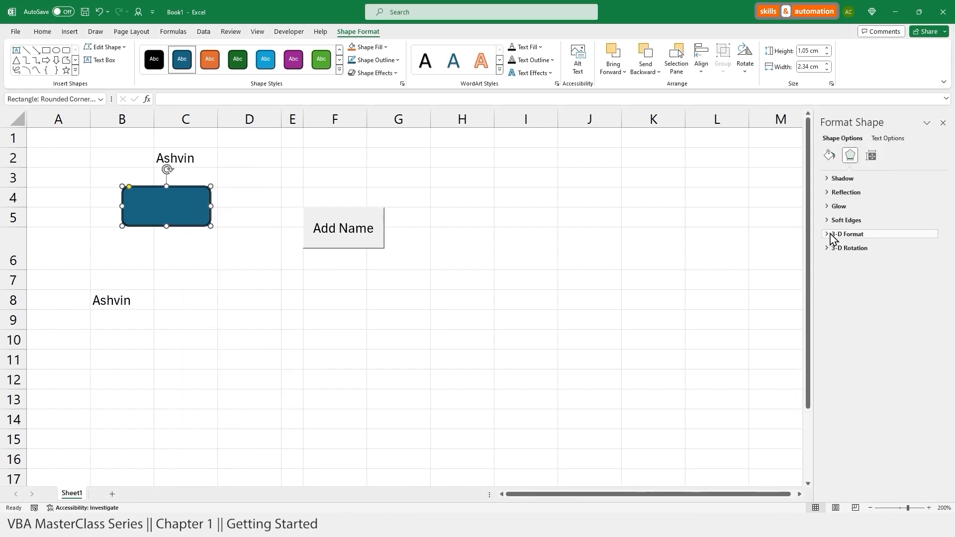
left_click(845, 234)
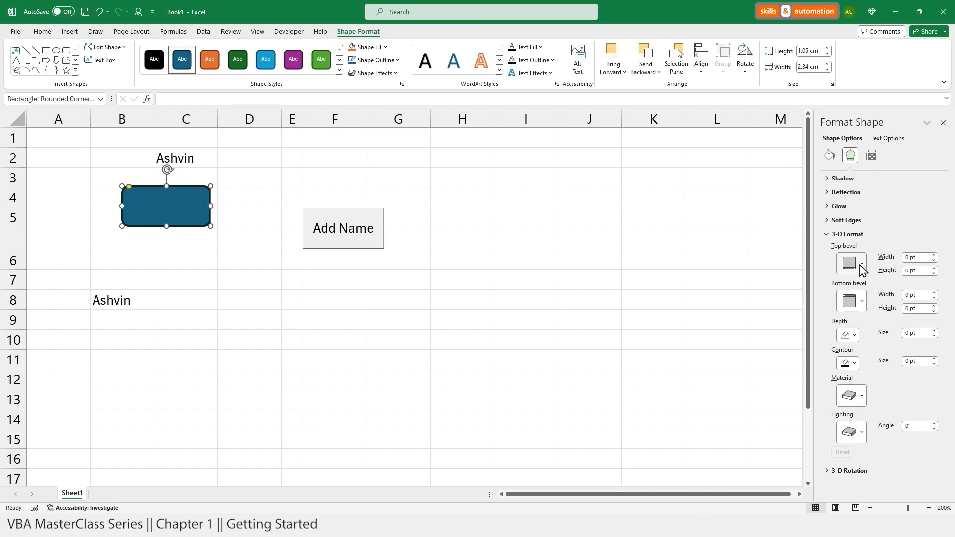
left_click(845, 219)
type("Add Name")
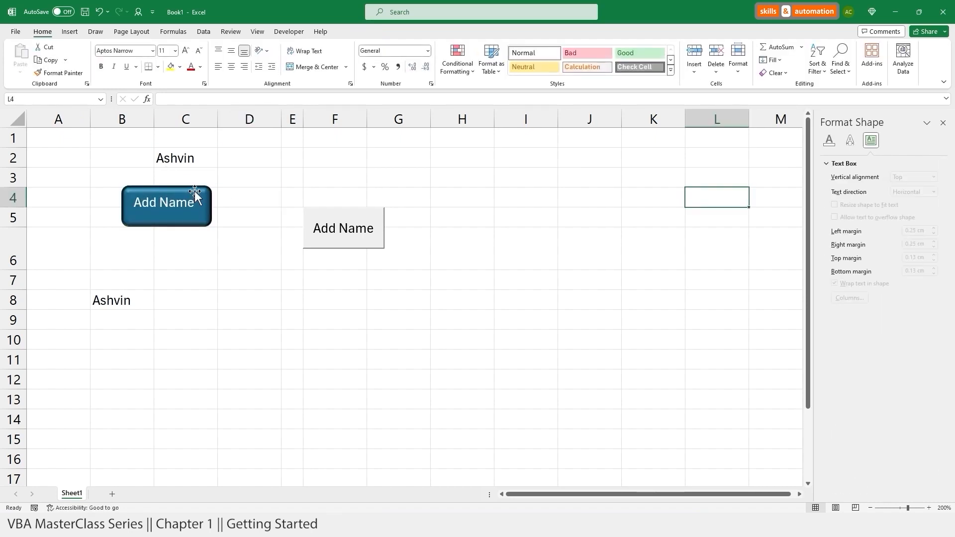
Label the shape Add Name with Middle Centered vertical alignment.
left_click(164, 202)
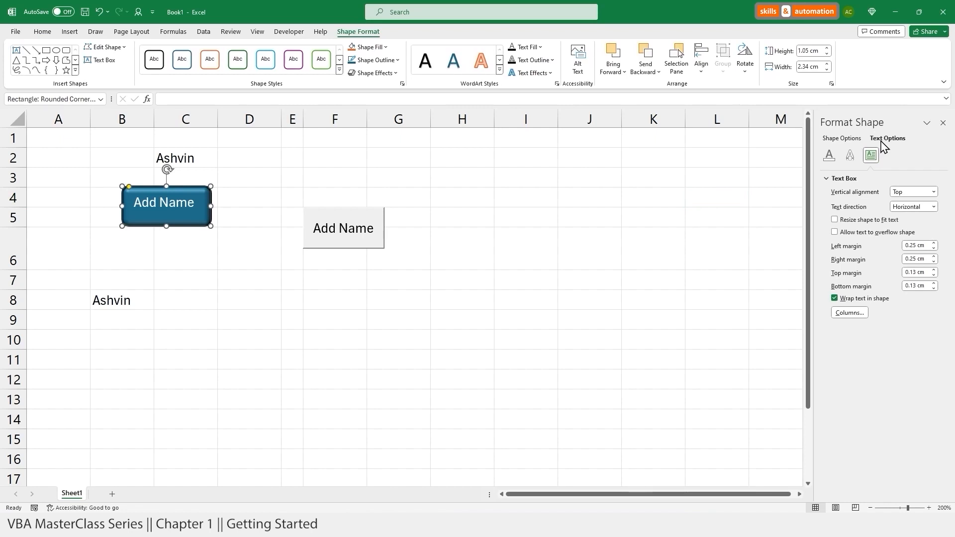
mouse_move(934, 196)
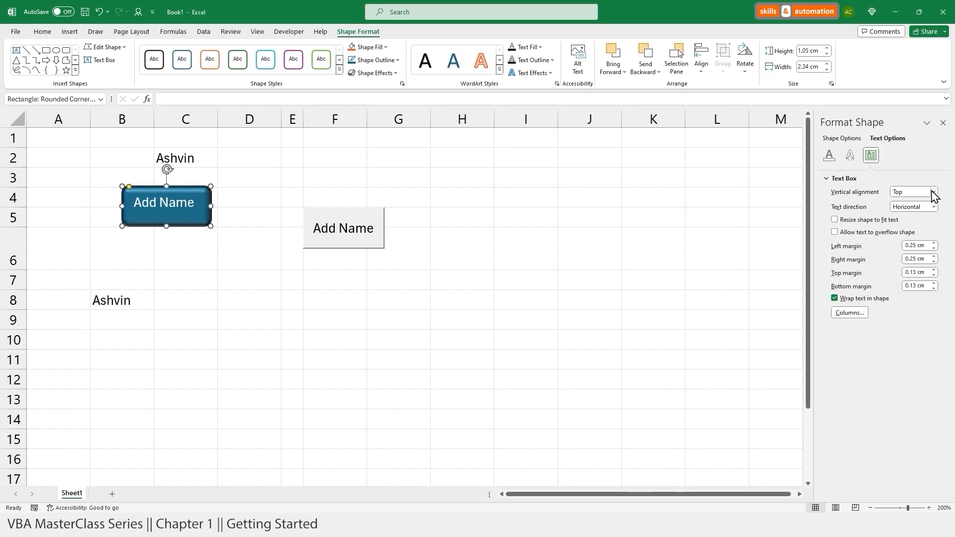
left_click(934, 191)
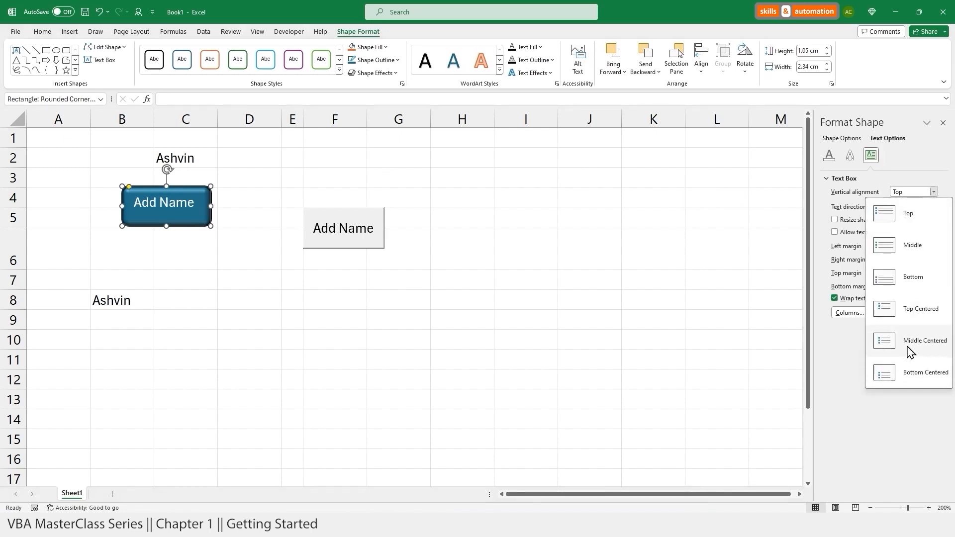
left_click(923, 340)
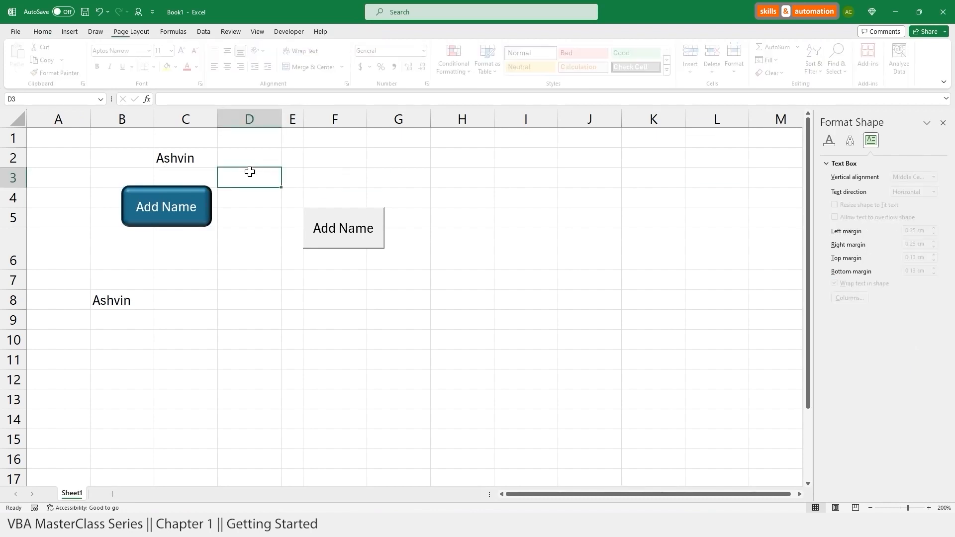
Assign the AddName macro to the beveled shape and use it to put Ashvin in D8.
double_click(166, 207)
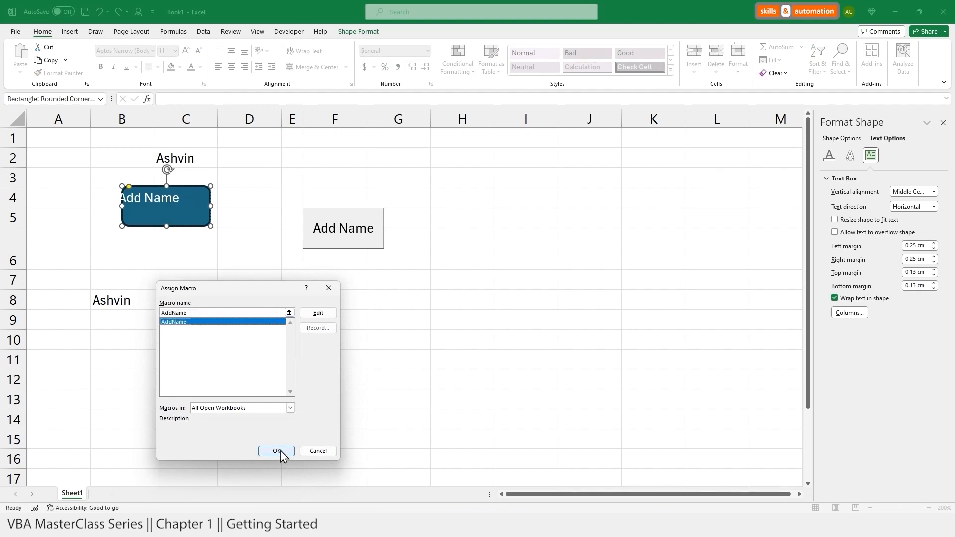
left_click(275, 451)
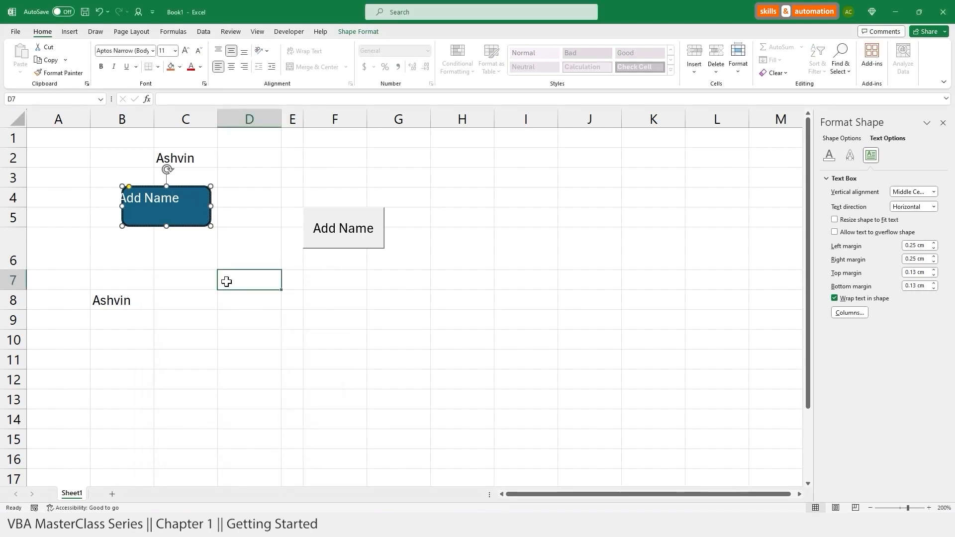
left_click(234, 310)
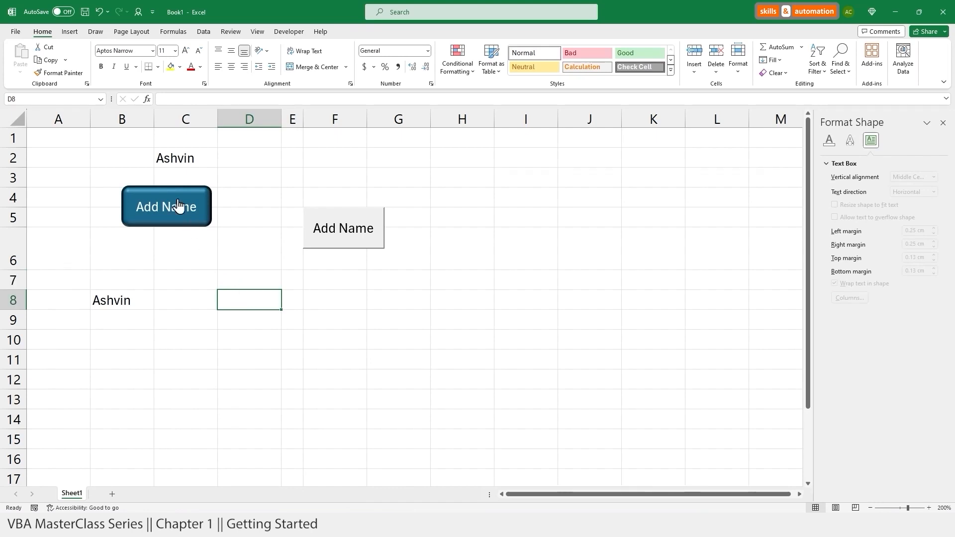
left_click(166, 206)
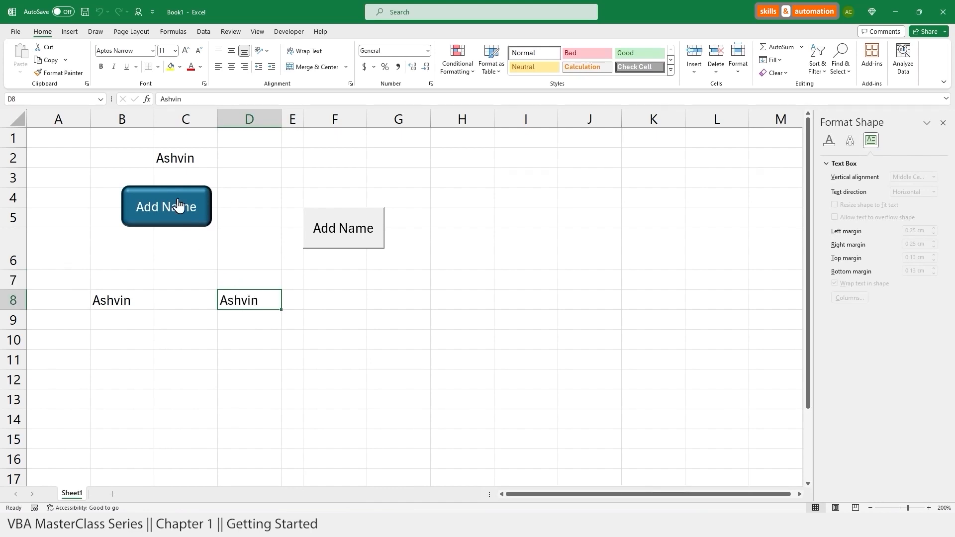